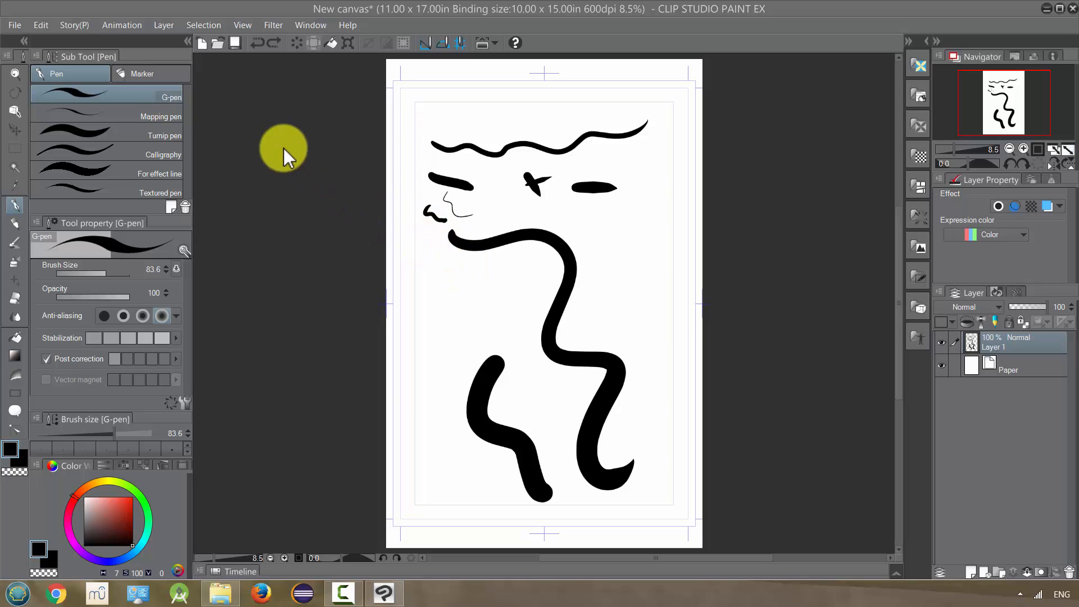
- Lasso-select the wavy top line and the eye and nose marks of the doodle
left_click(272, 25)
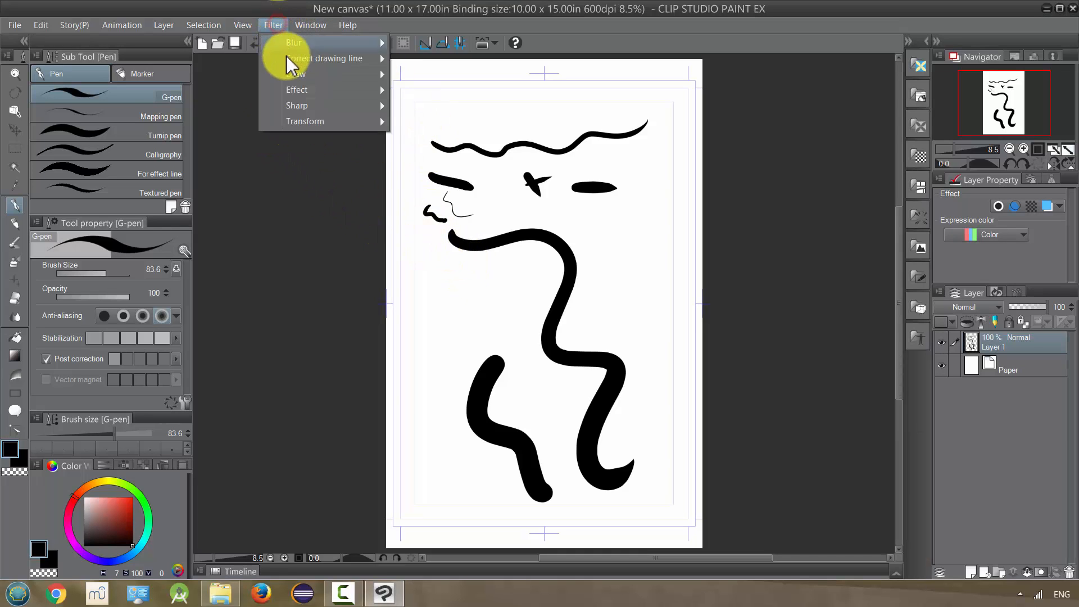
mouse_move(325, 58)
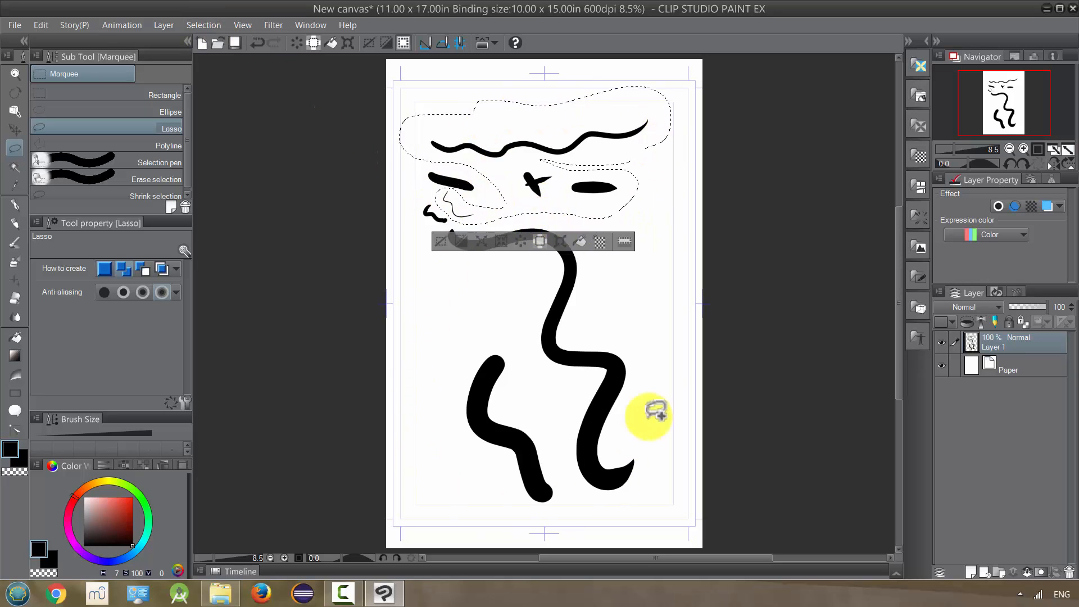
left_click(203, 25)
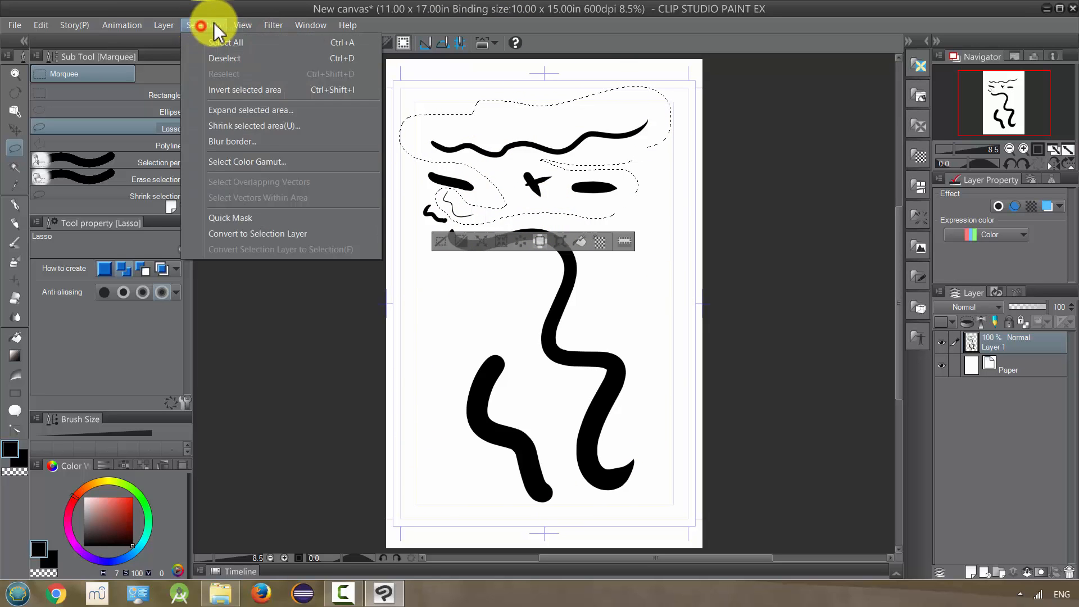
left_click(272, 25)
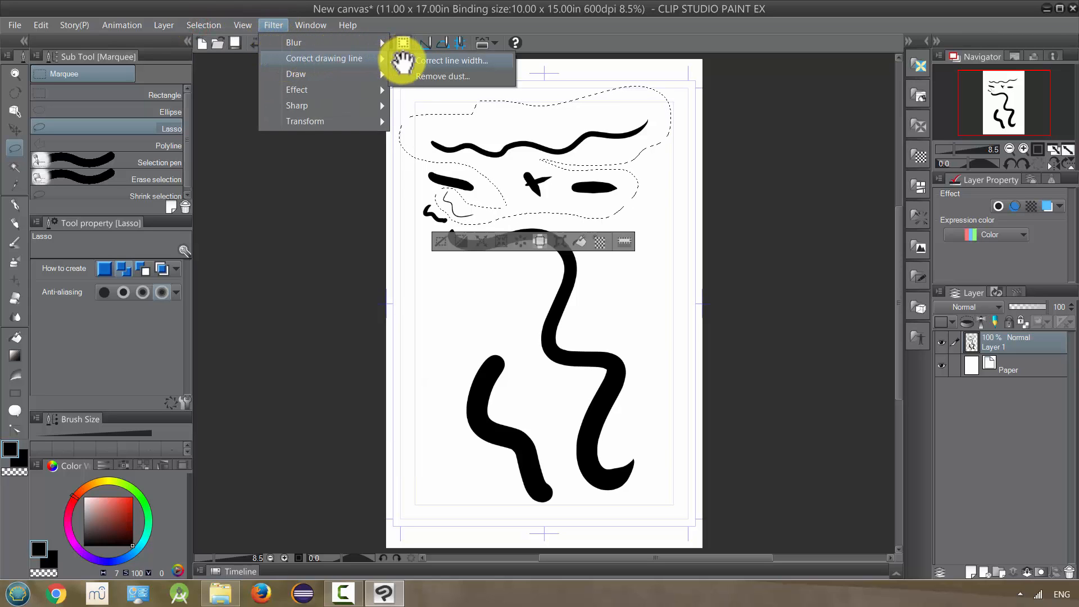
- Open Correct line width, keep Thicken width, and drag the scaling value to 6.97
left_click(451, 60)
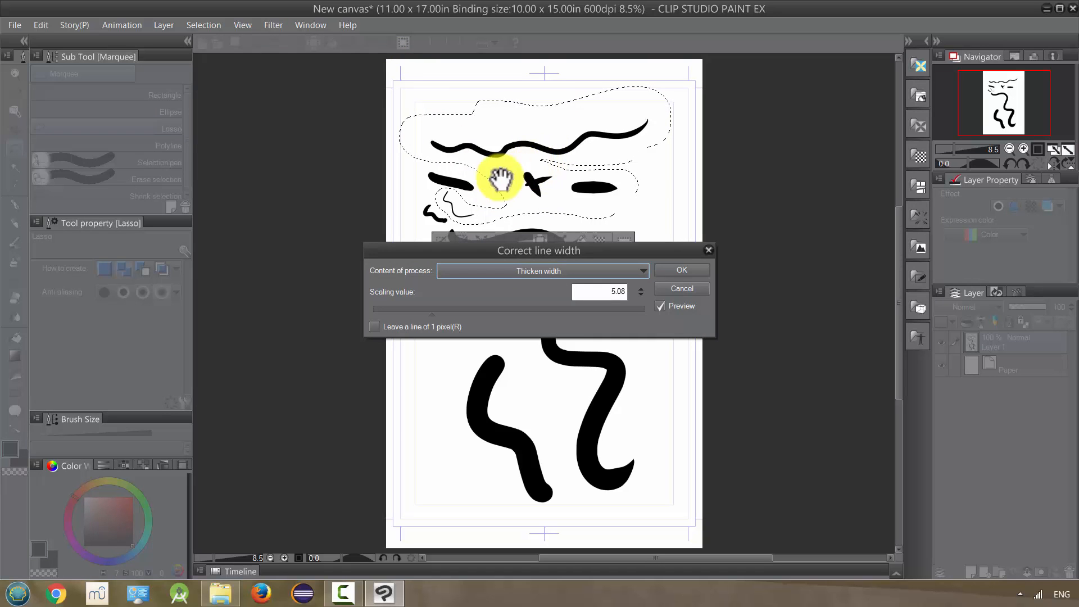
mouse_move(433, 144)
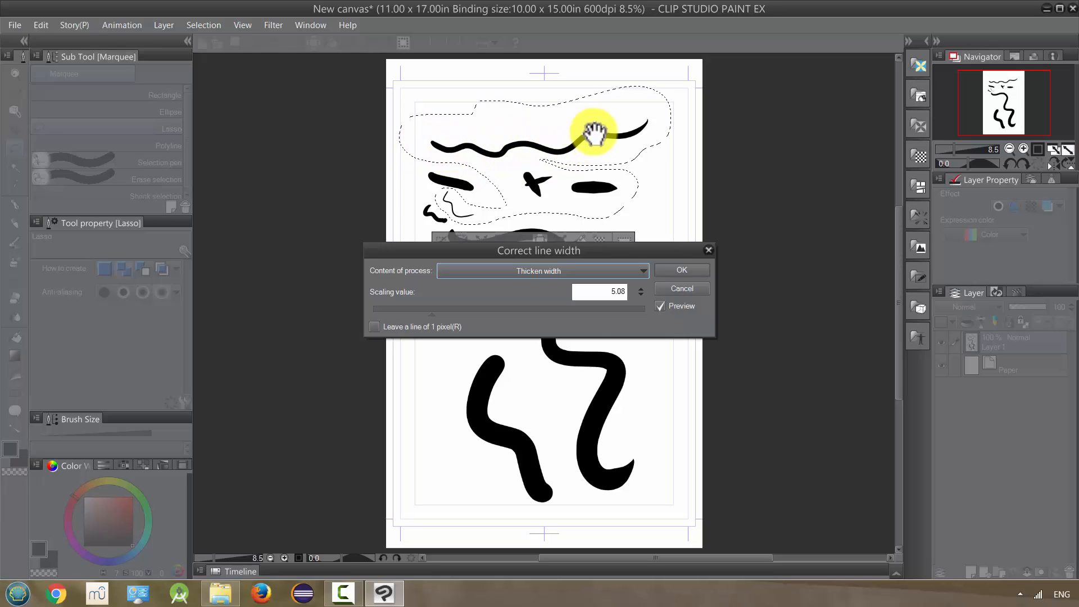
mouse_move(546, 141)
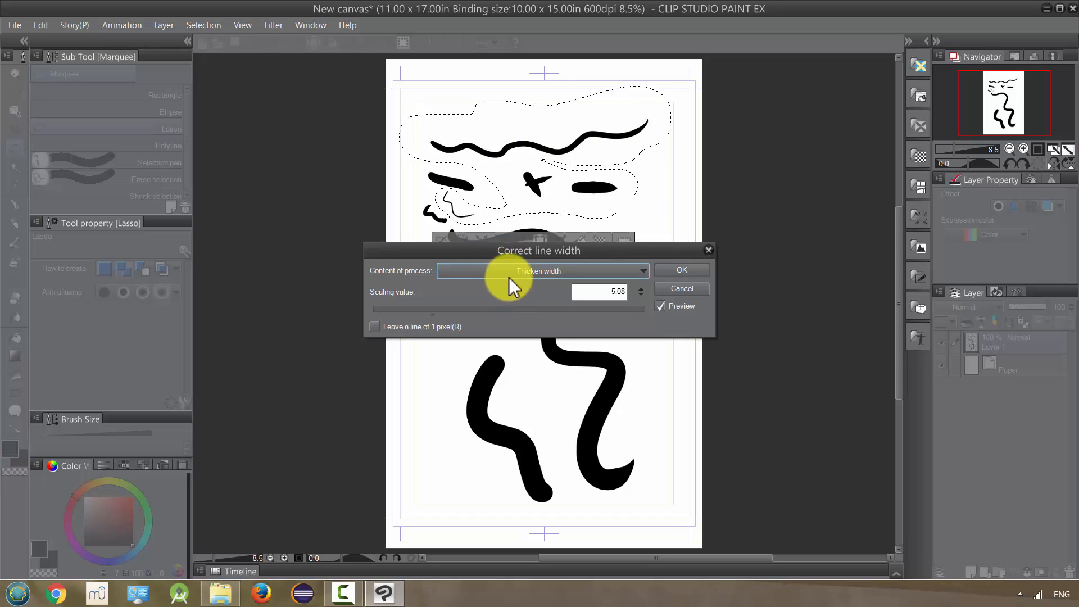
left_click(542, 270)
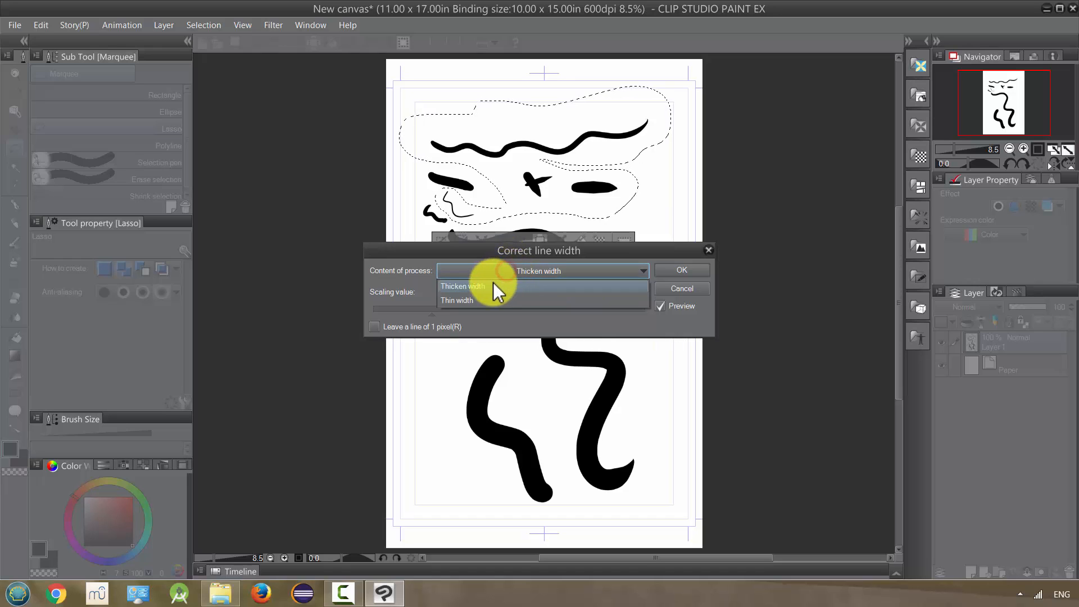
left_click(462, 285)
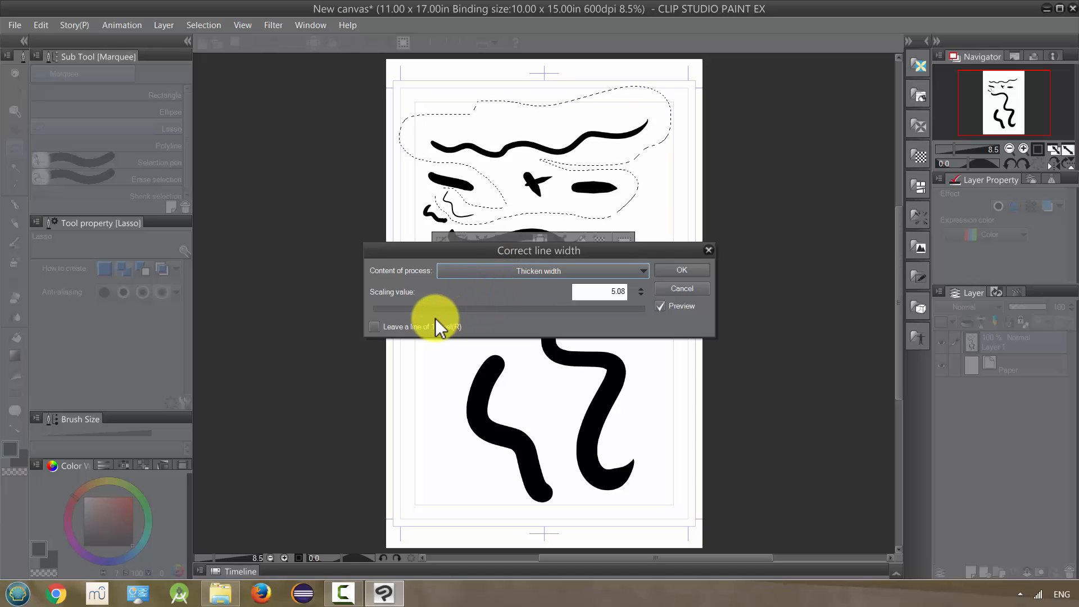
left_click_drag(433, 309, 564, 310)
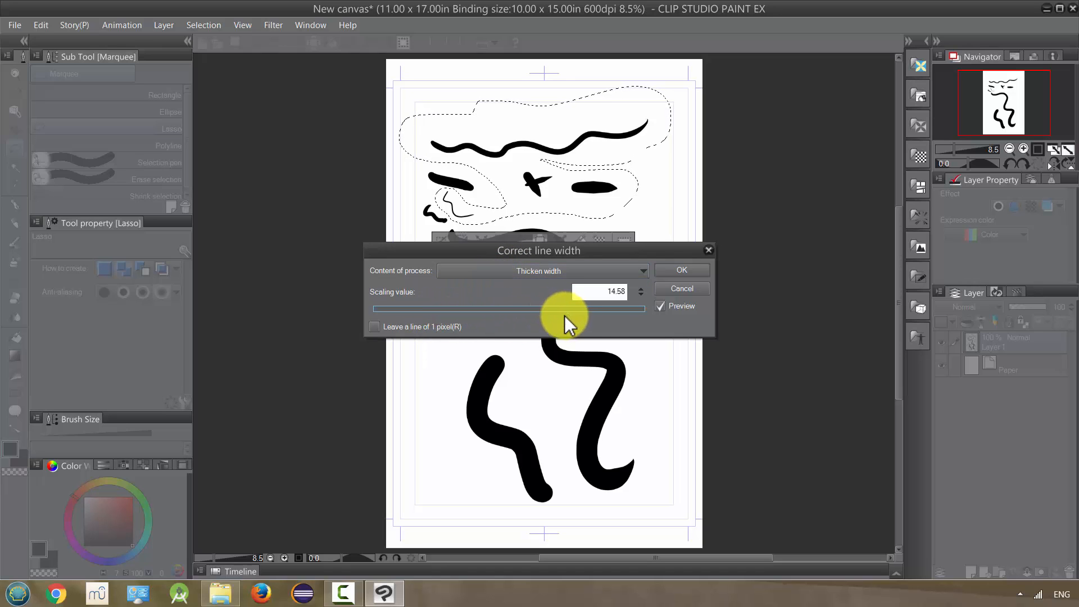
left_click_drag(564, 312, 615, 313)
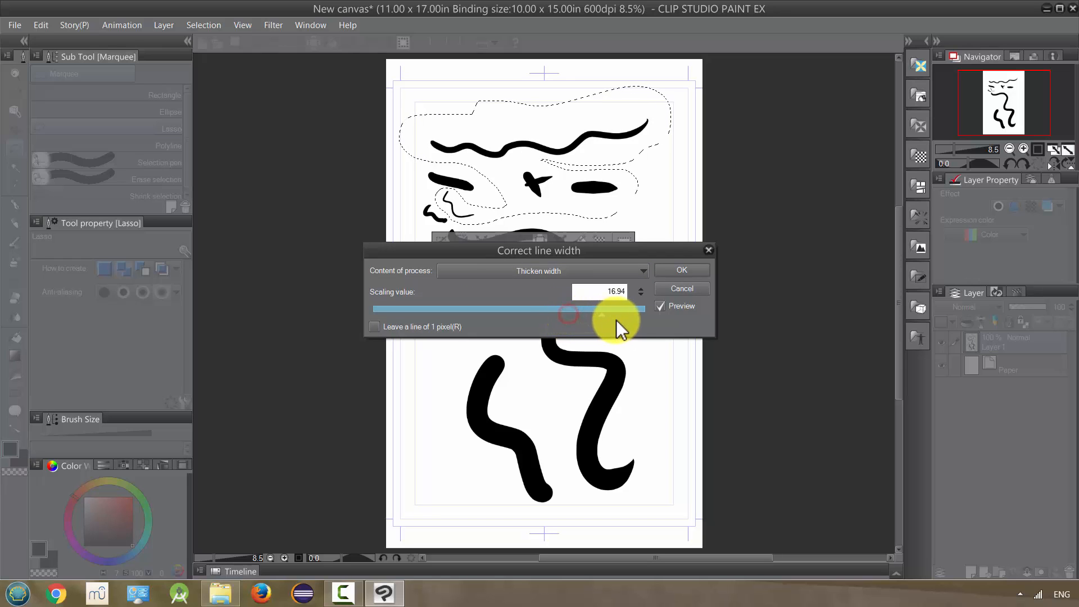
left_click_drag(568, 314, 628, 314)
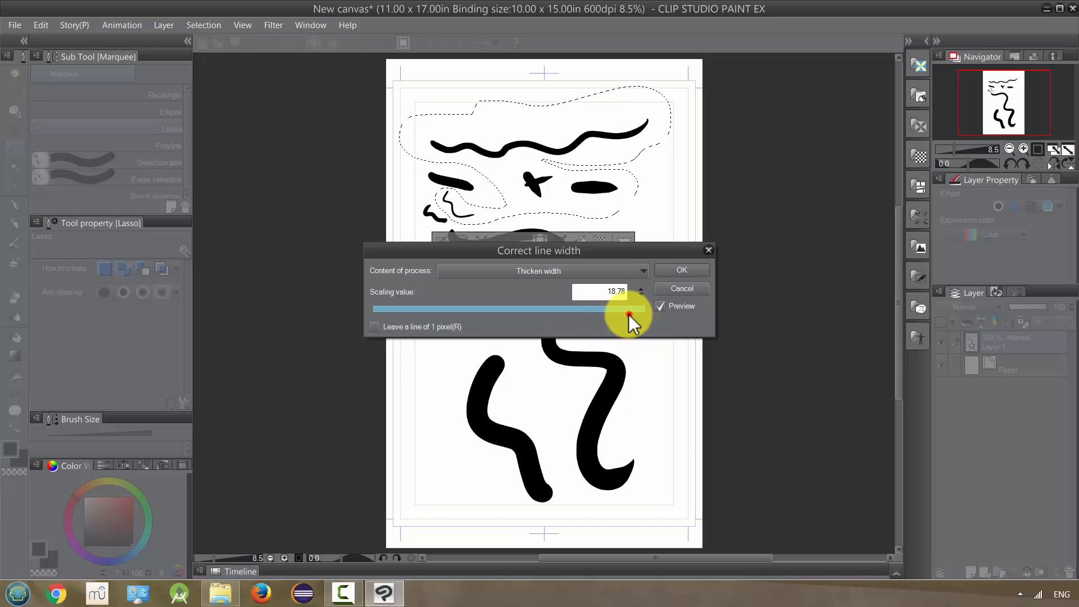
left_click_drag(626, 308, 643, 308)
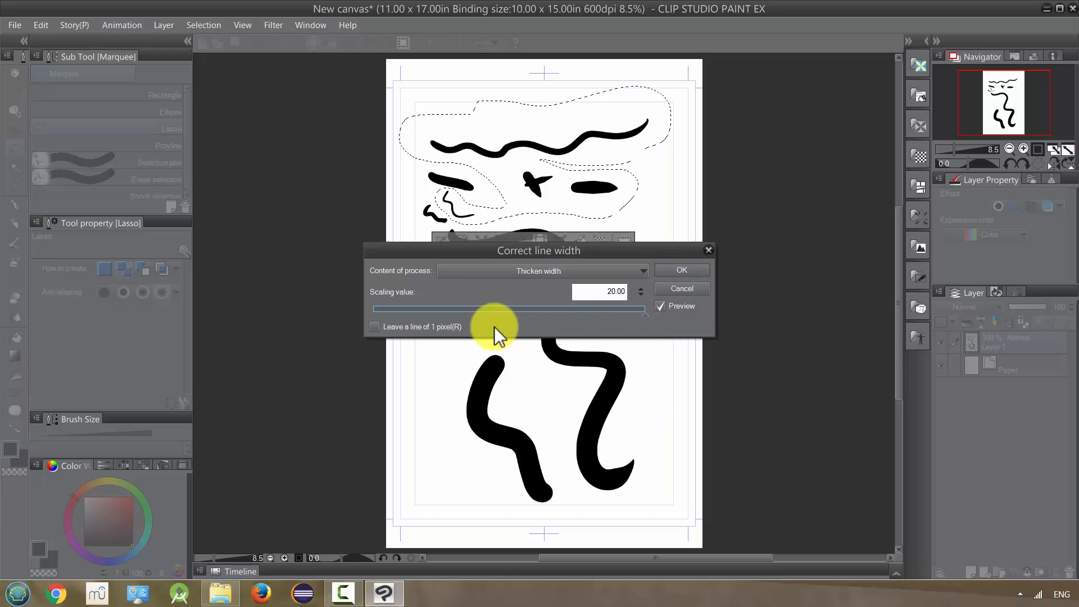
mouse_move(602, 320)
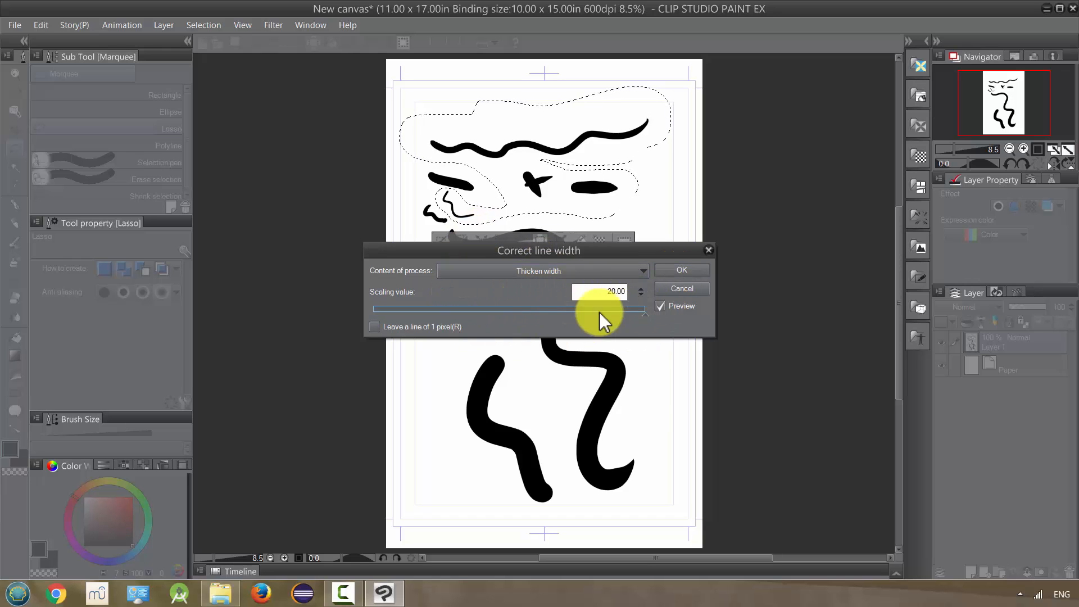
mouse_move(505, 182)
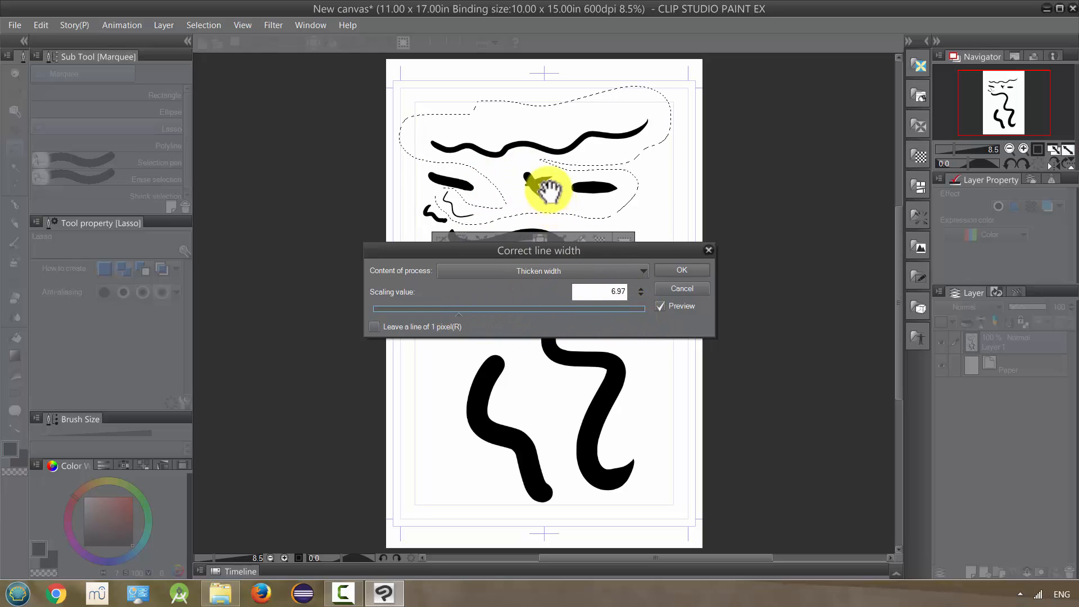
mouse_move(524, 178)
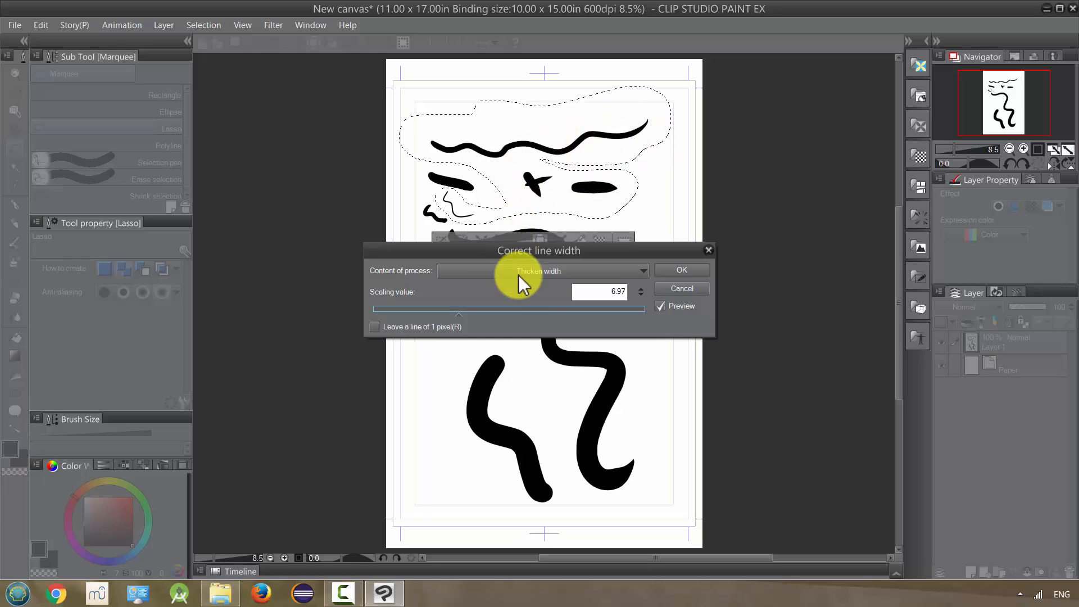
- Set Content of process to Thin width with a scaling value of about 19.29
left_click(541, 271)
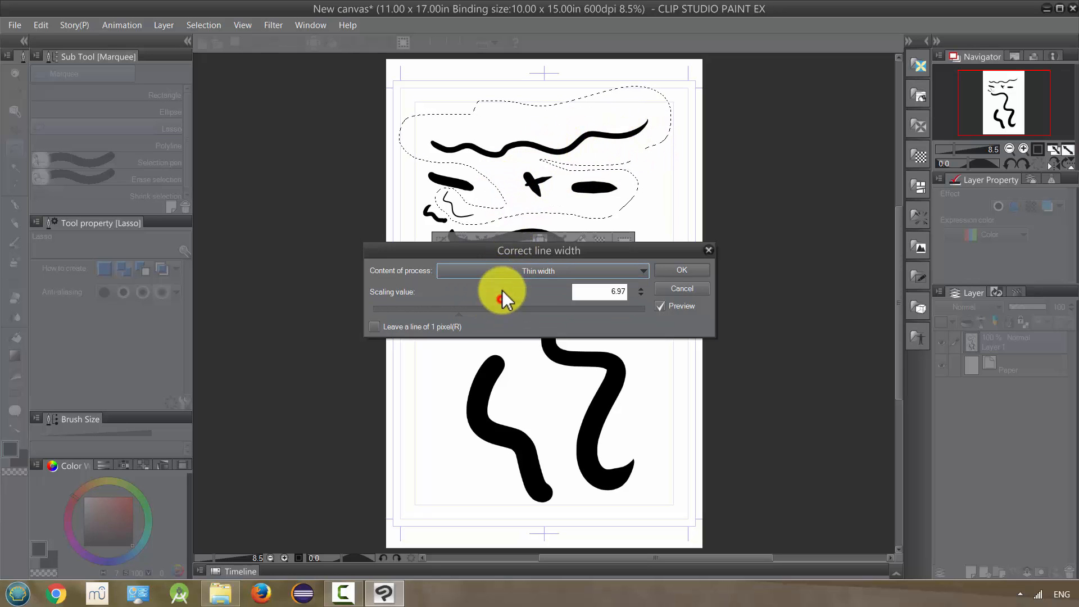
left_click_drag(501, 298, 619, 309)
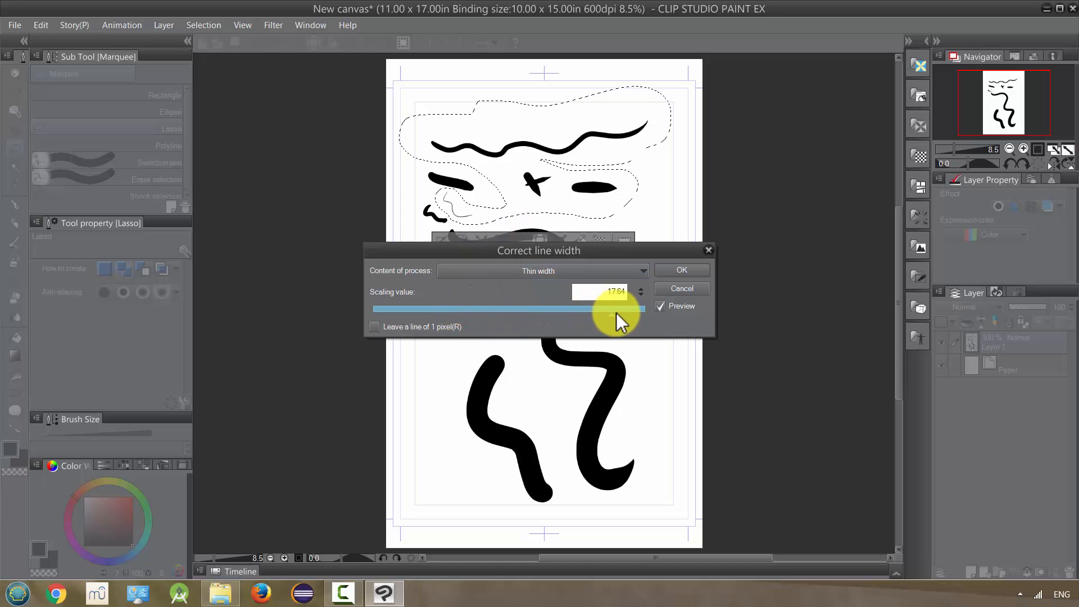
left_click_drag(613, 310, 643, 309)
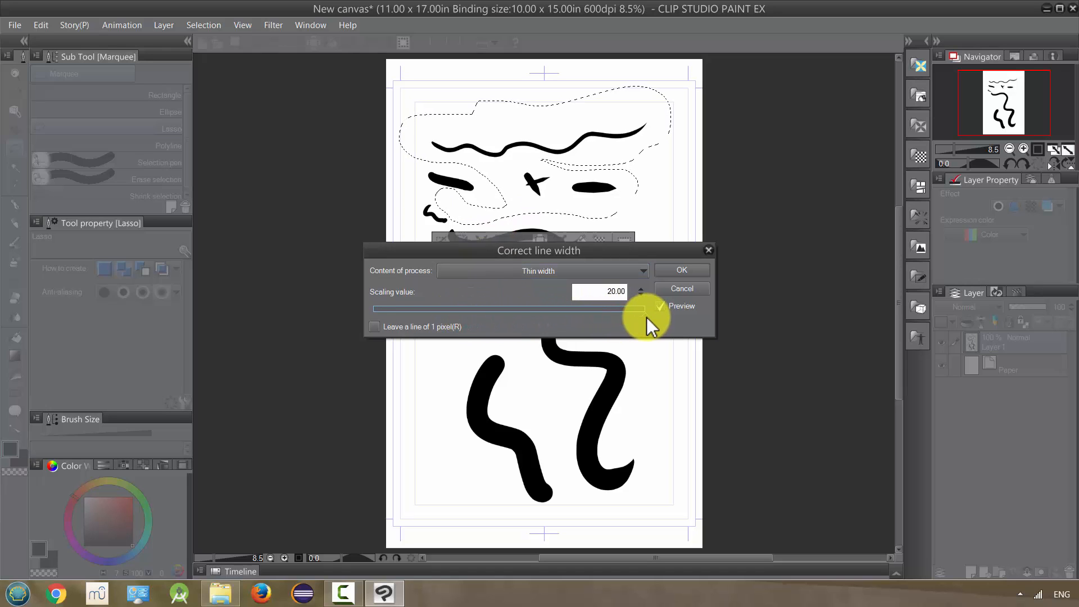
left_click_drag(644, 308, 641, 317)
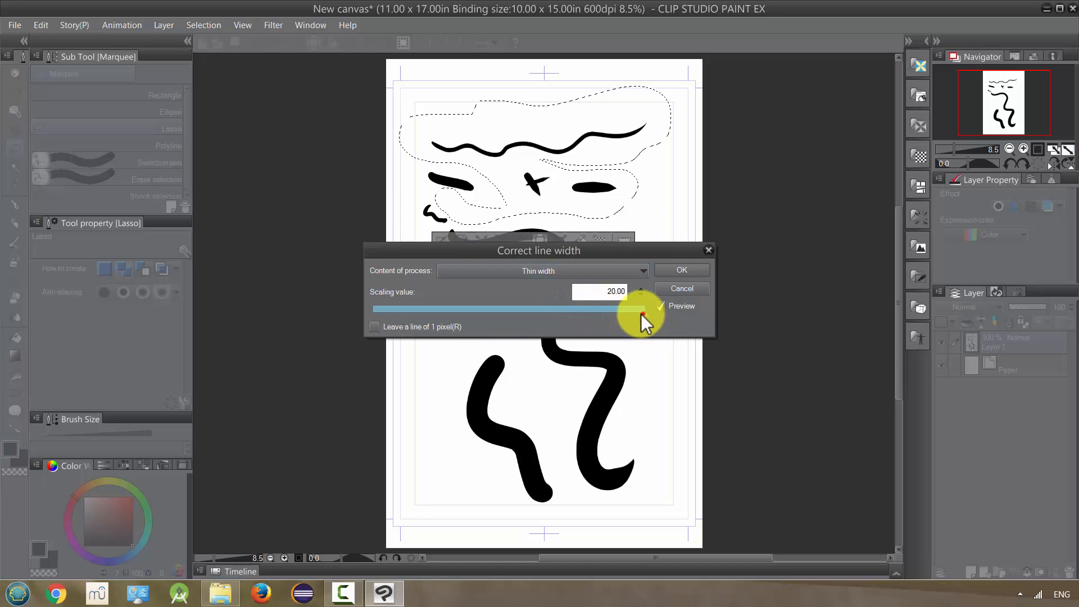
left_click_drag(640, 317, 509, 312)
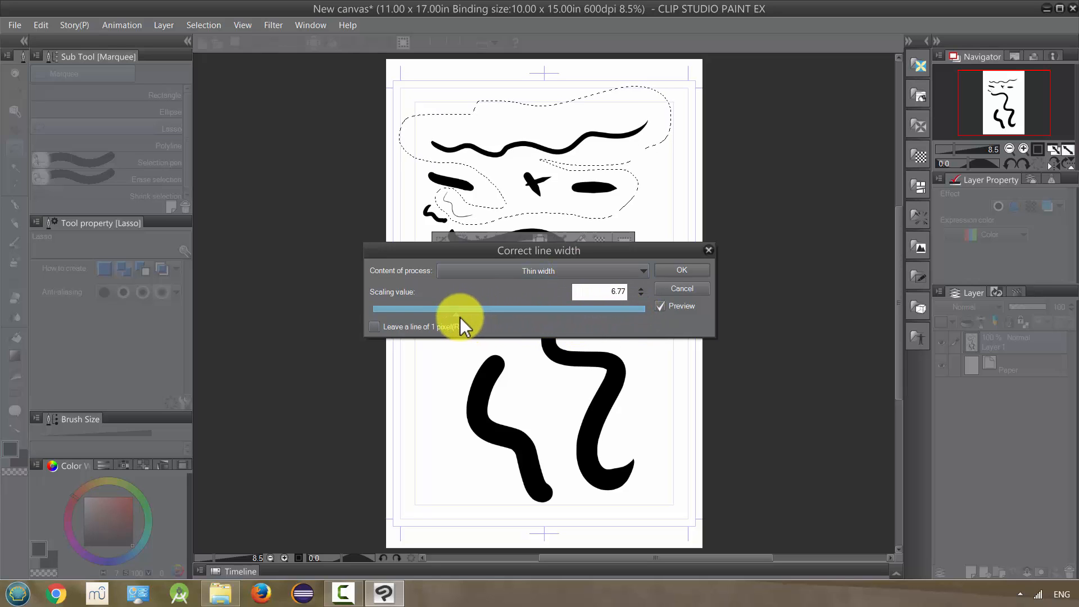
left_click_drag(460, 308, 616, 308)
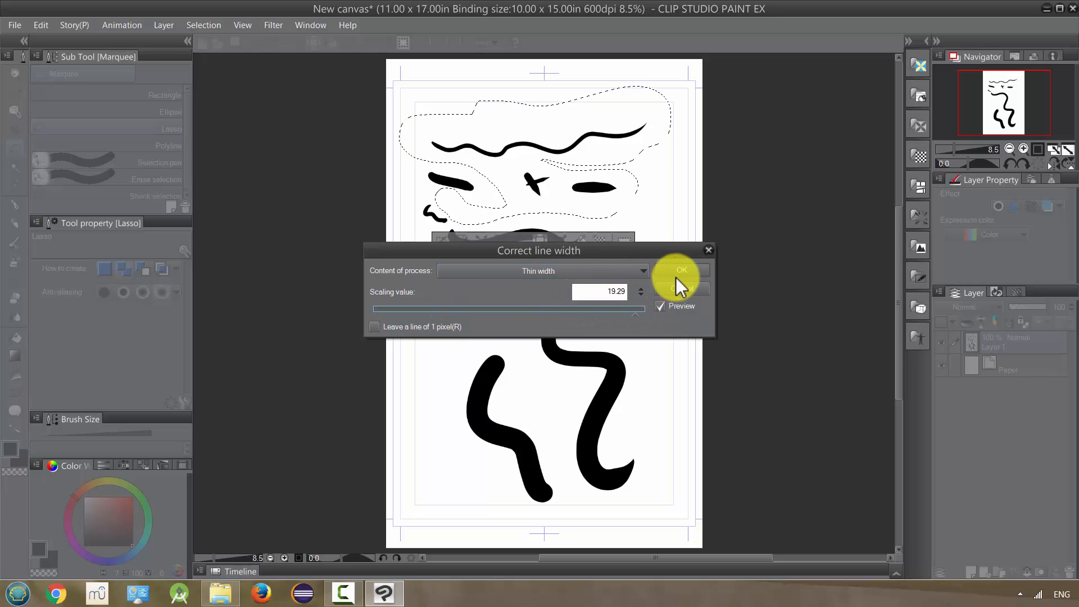
- Apply the line thinning, then spray tone-scraping speckles around the lower squiggle
left_click(680, 269)
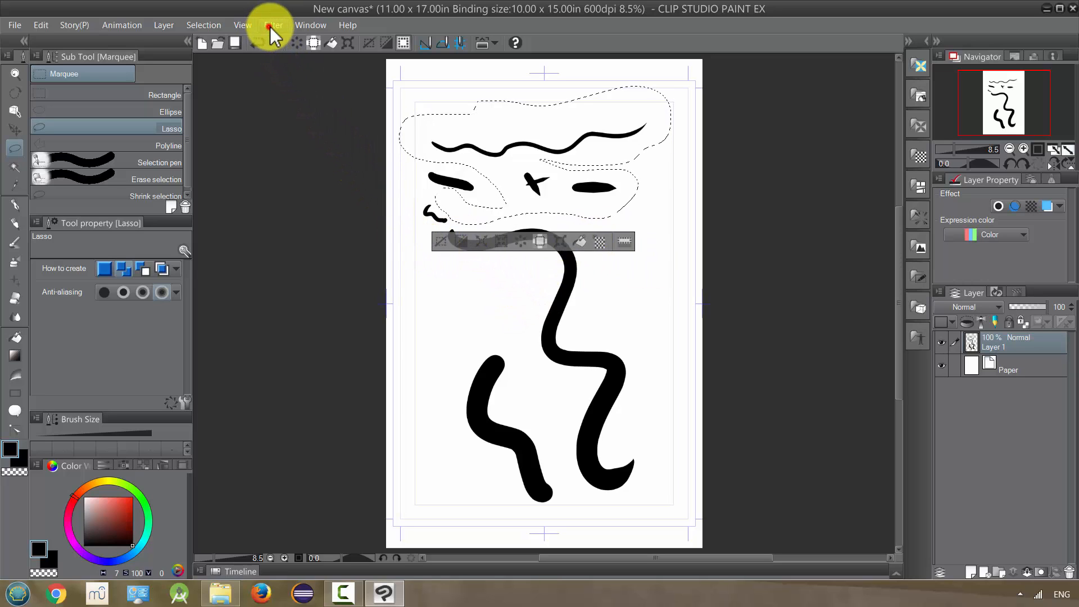
left_click(273, 25)
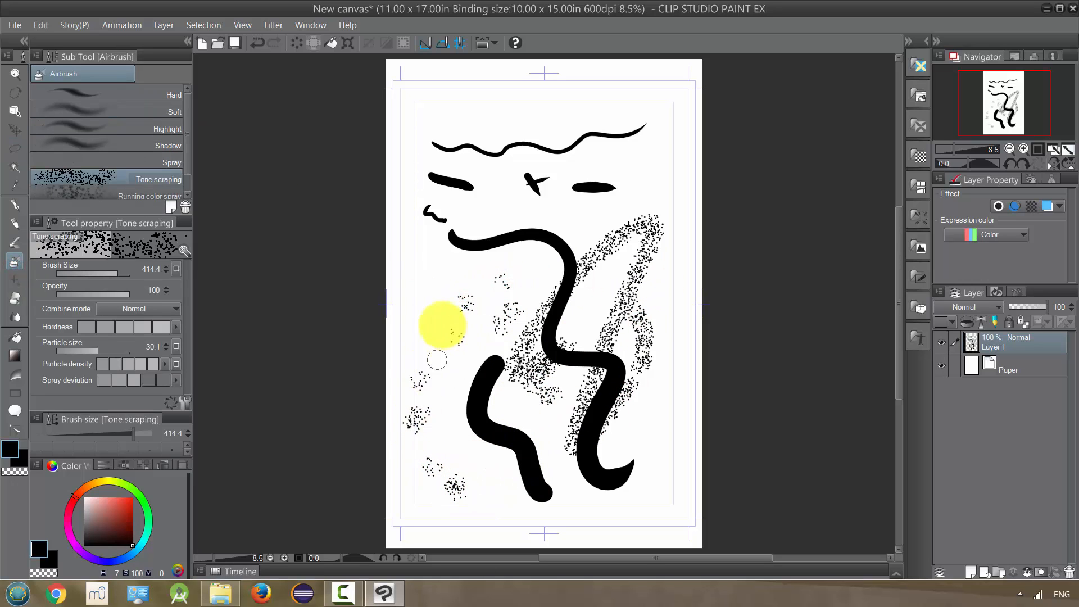
left_click_drag(440, 323, 378, 317)
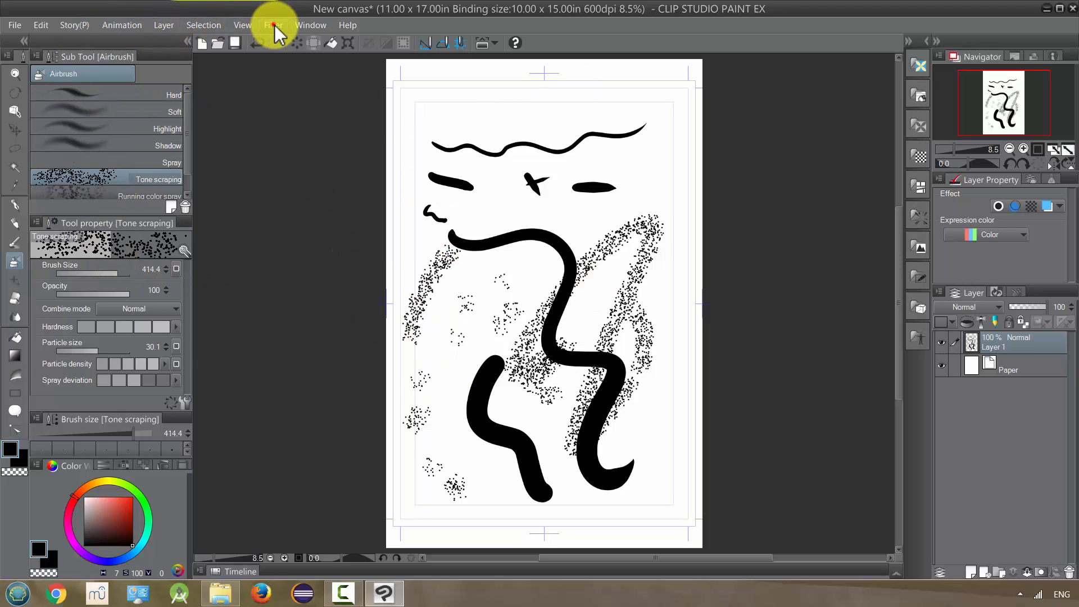
- Apply Remove dust with Size of dust about 46, deleting opaque points
left_click(273, 25)
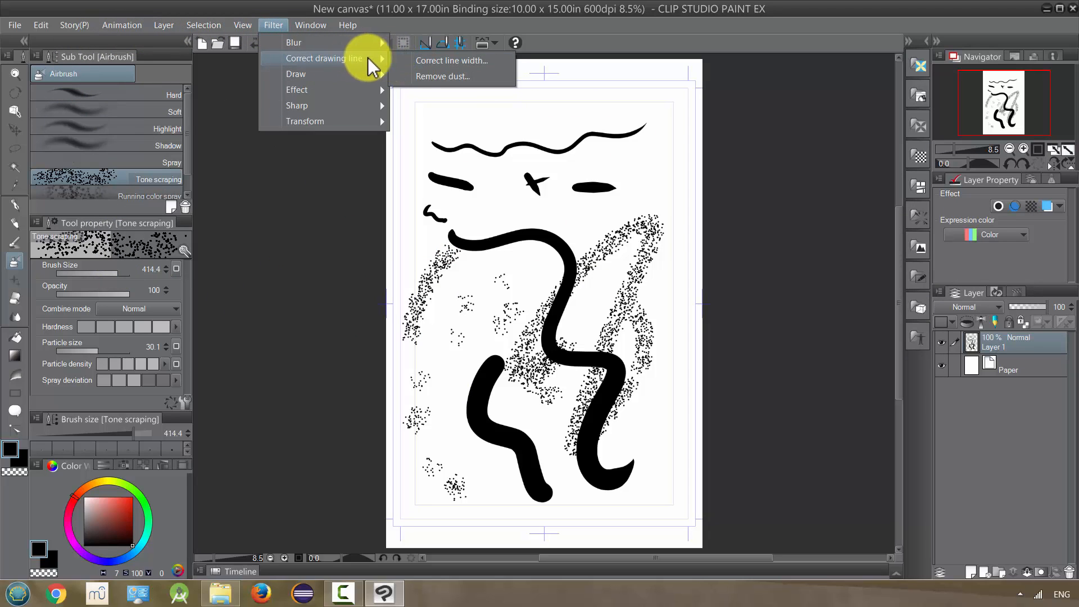
mouse_move(442, 75)
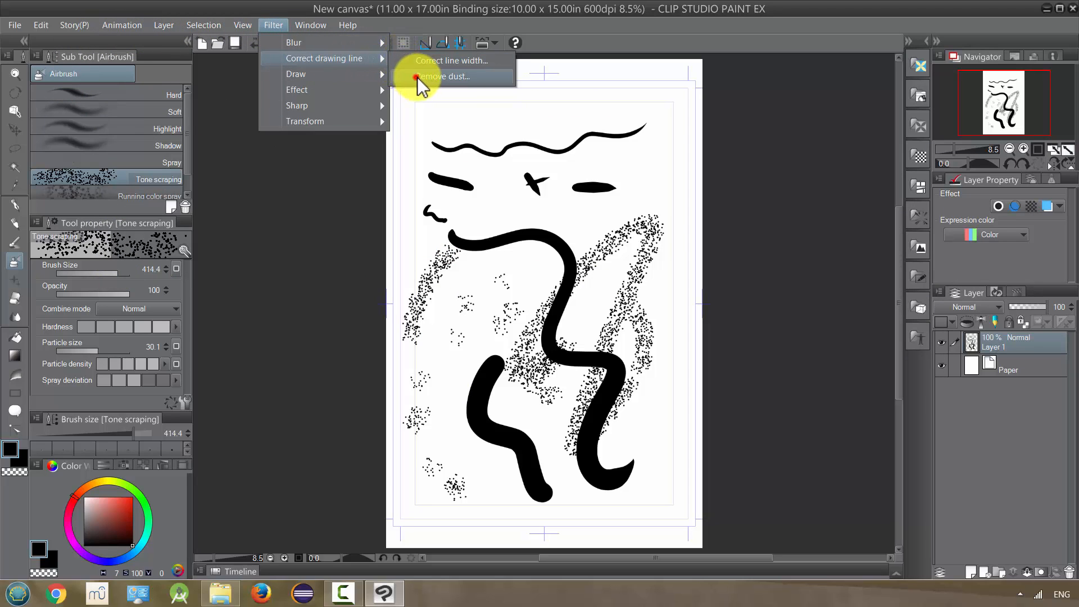
left_click(444, 76)
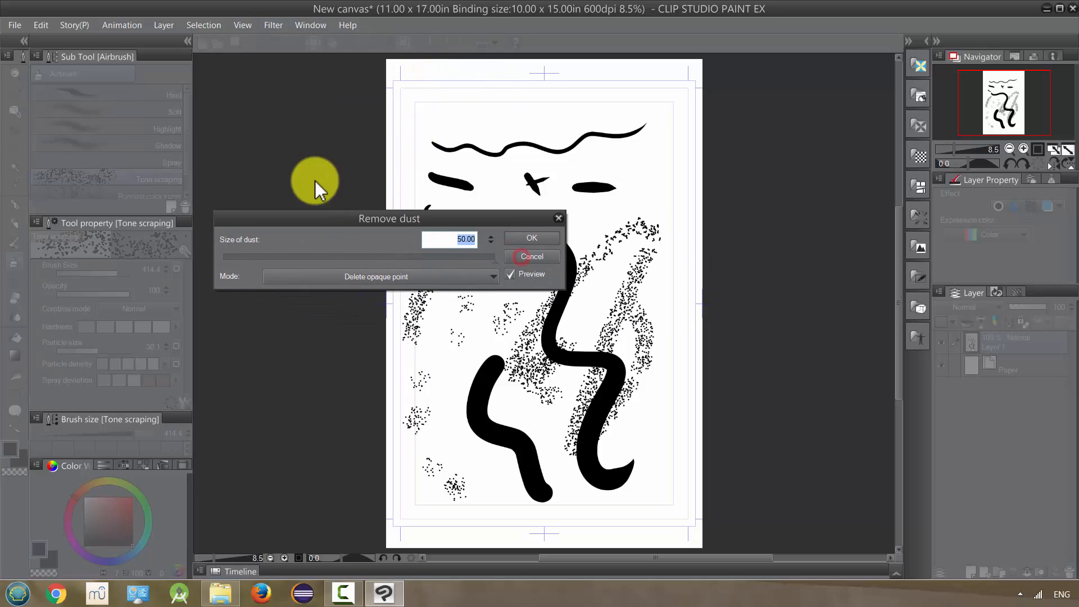
left_click_drag(388, 218, 287, 159)
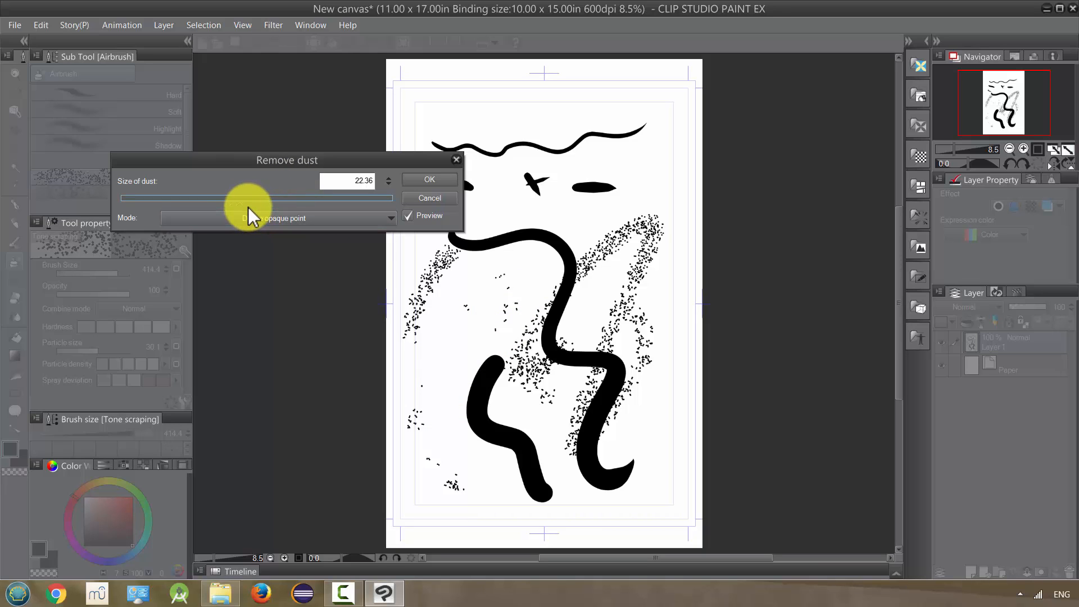
left_click_drag(248, 200, 159, 199)
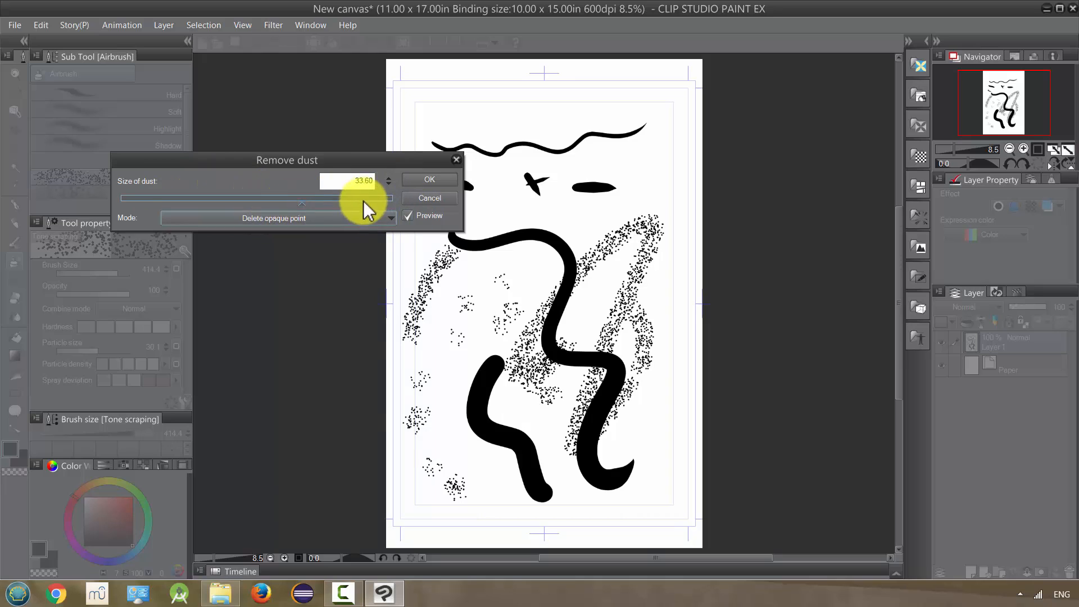
left_click(279, 218)
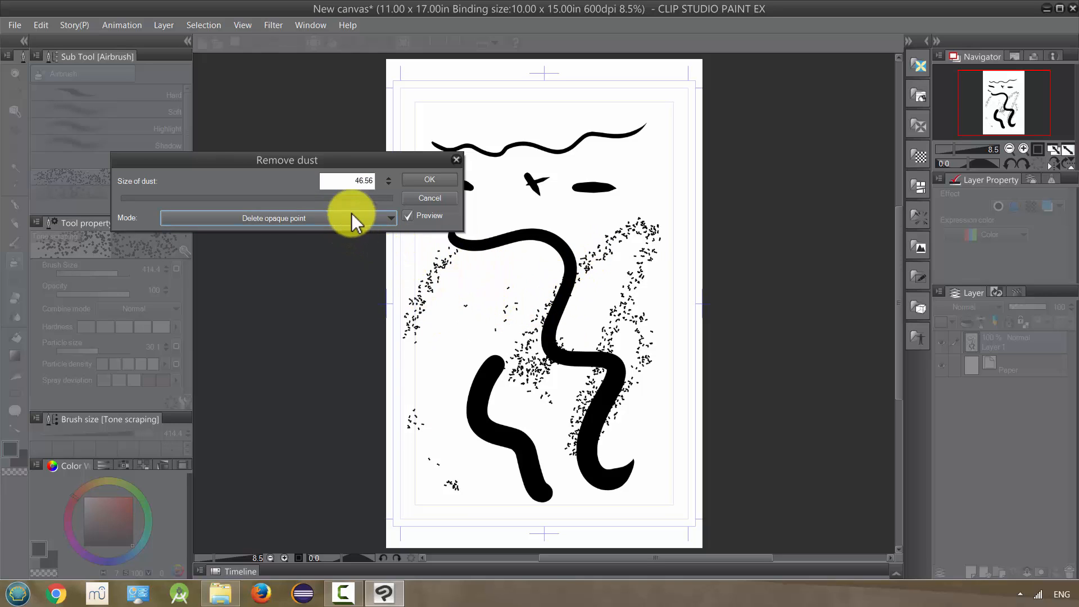
left_click_drag(358, 199, 337, 199)
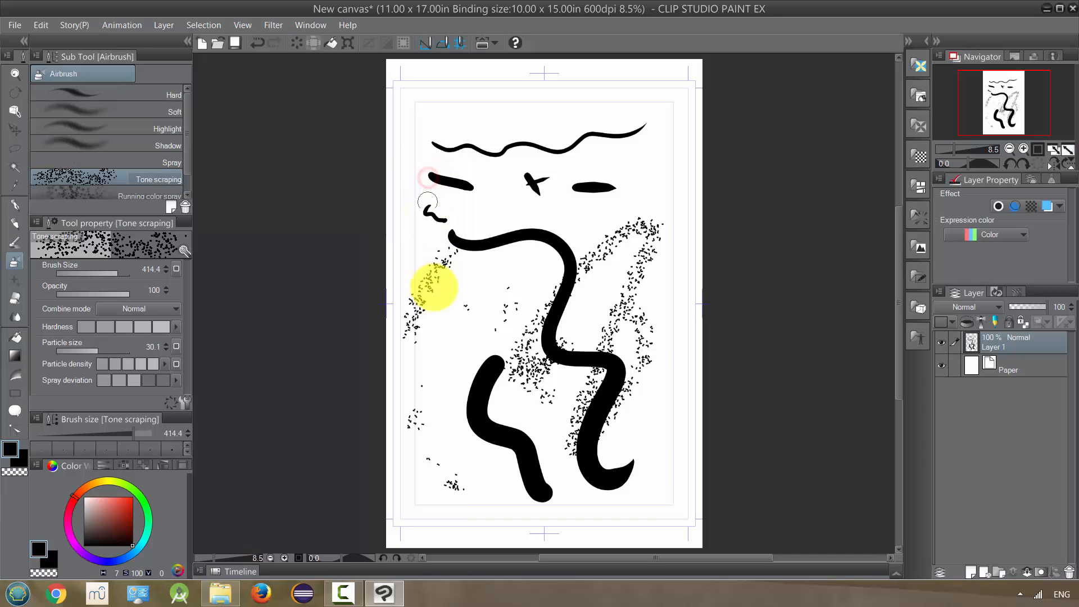
left_click(273, 24)
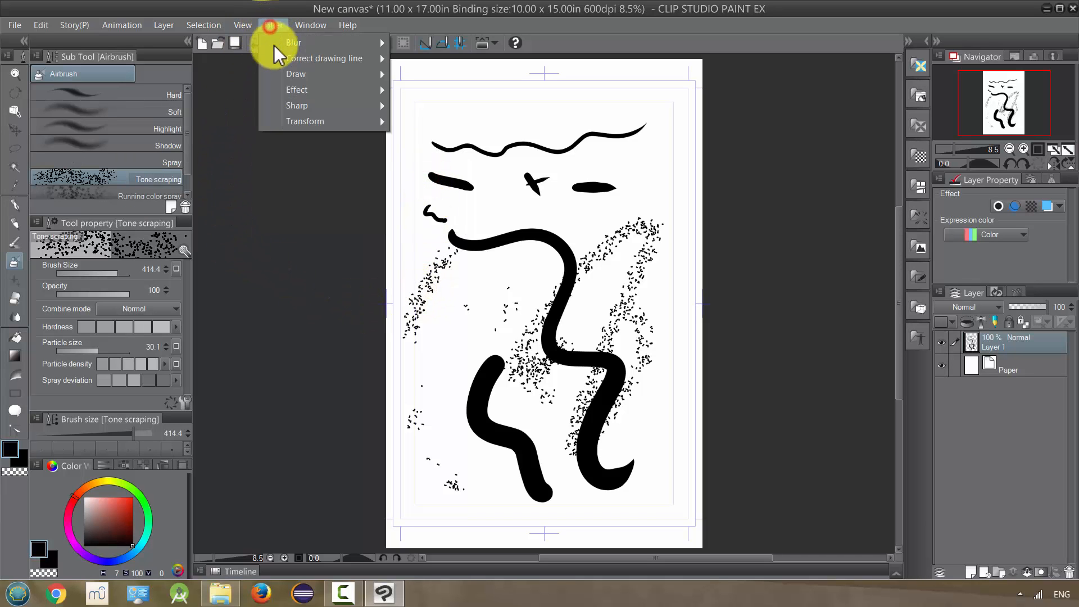
mouse_move(296, 73)
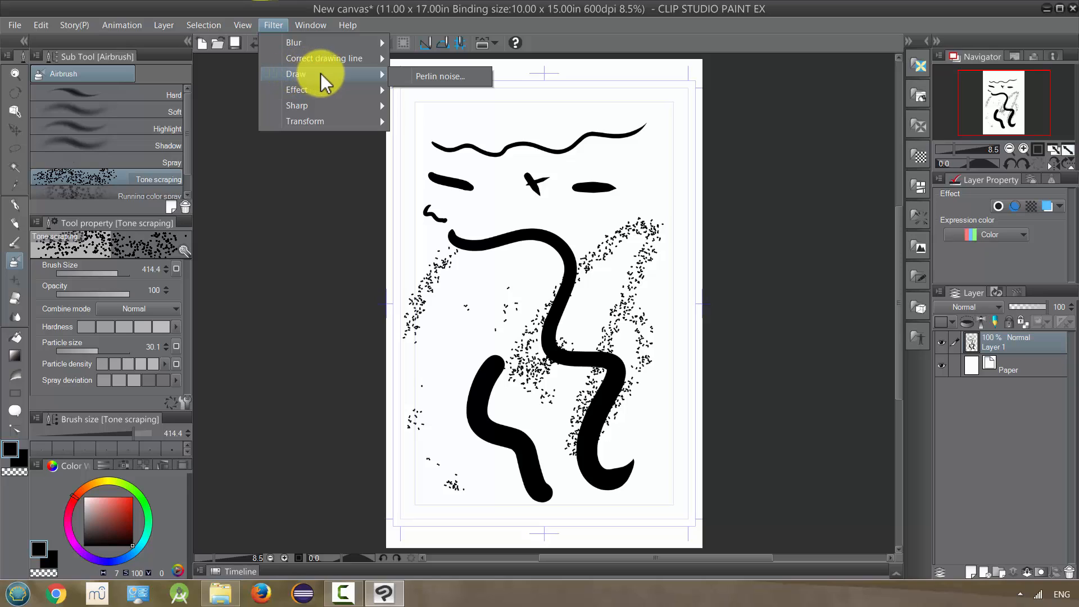
mouse_move(440, 76)
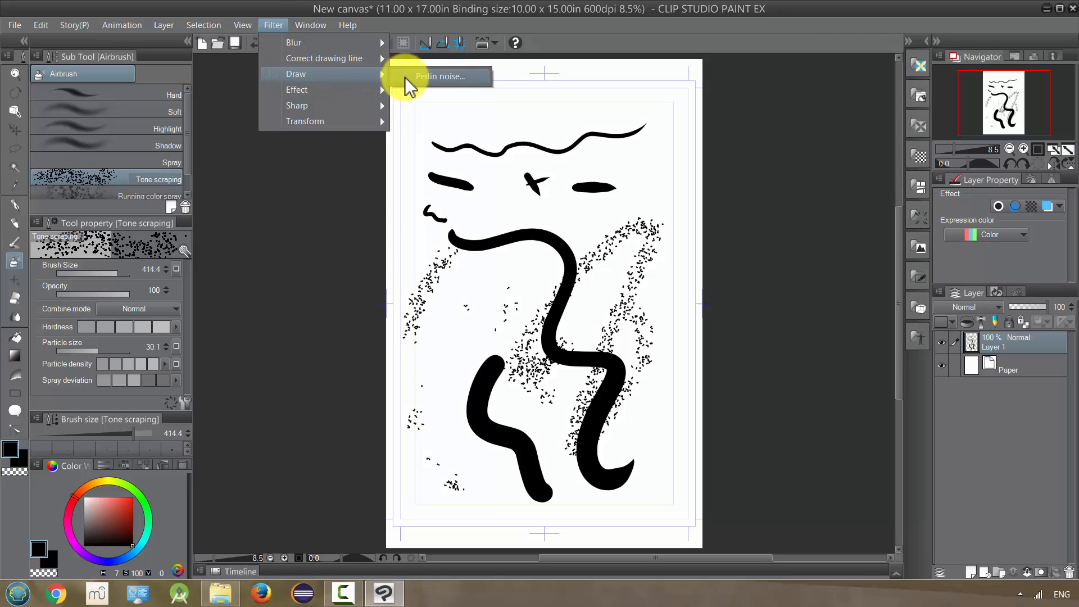
left_click(440, 76)
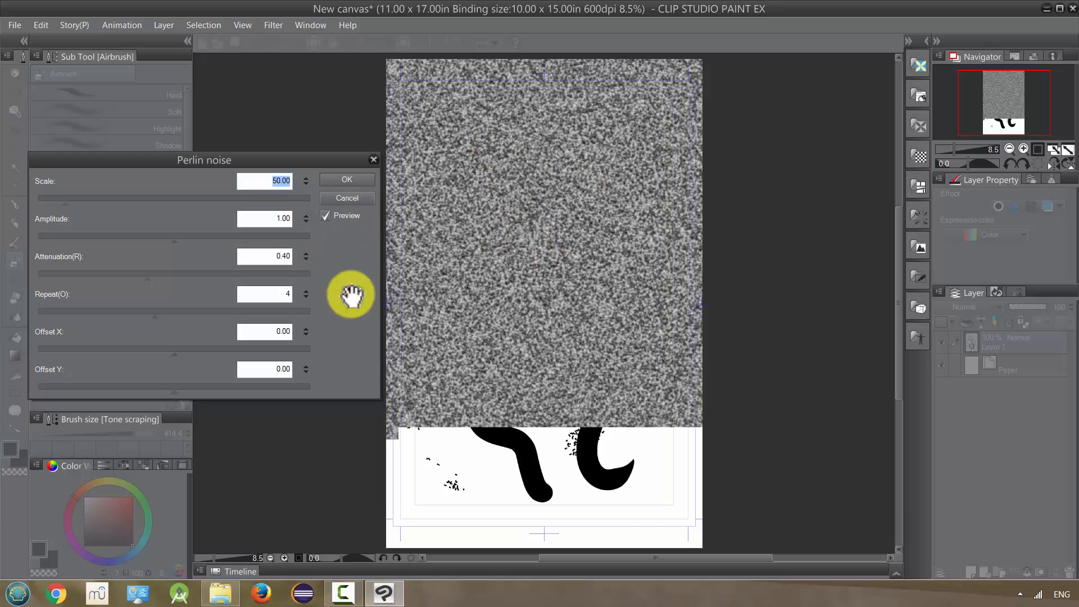
left_click_drag(66, 201, 265, 202)
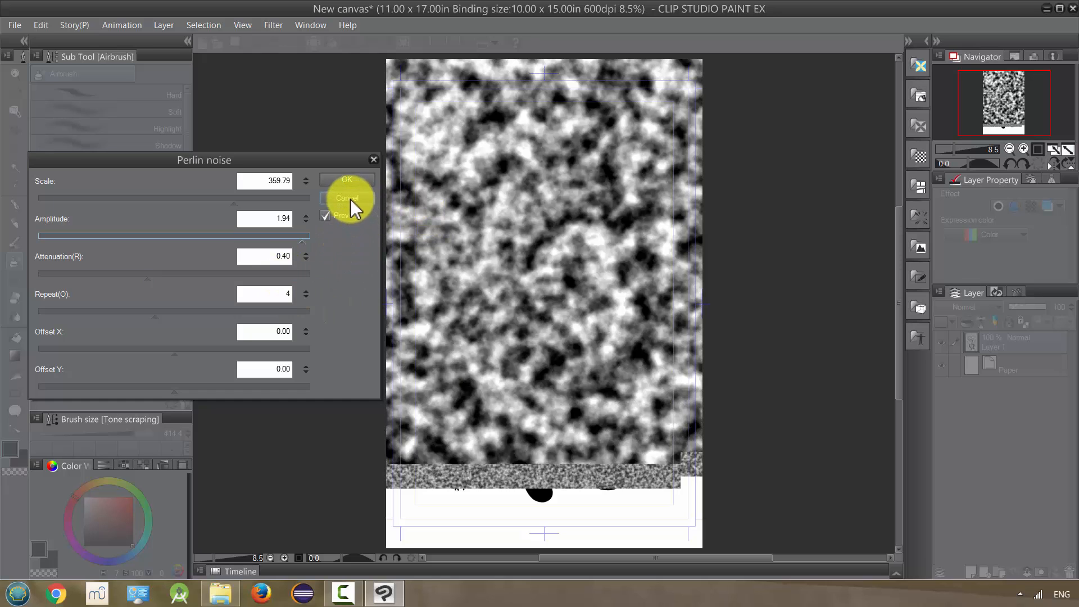
left_click(347, 198)
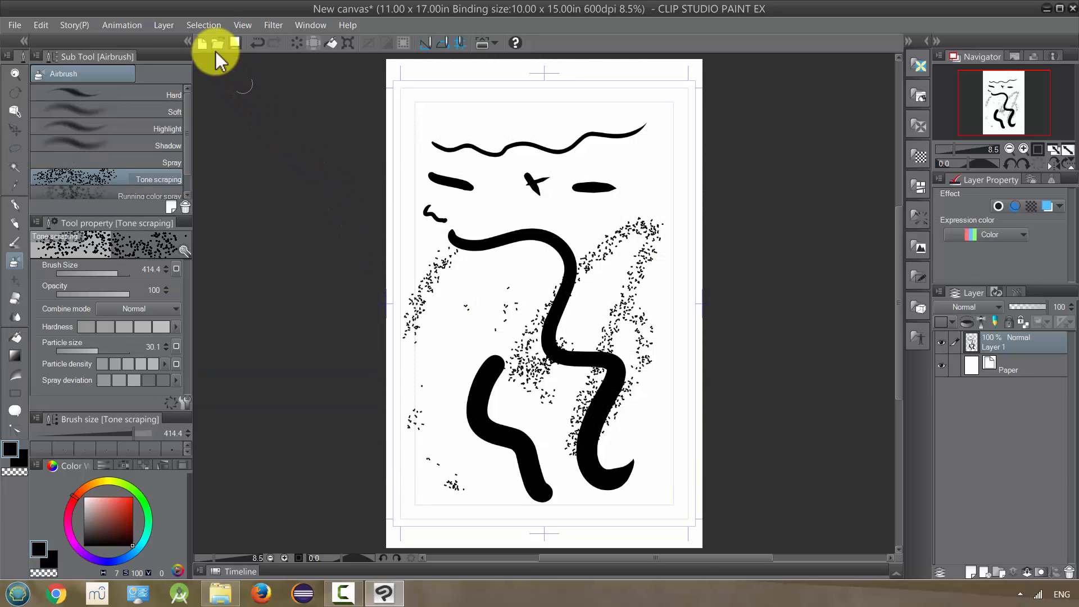
left_click(272, 25)
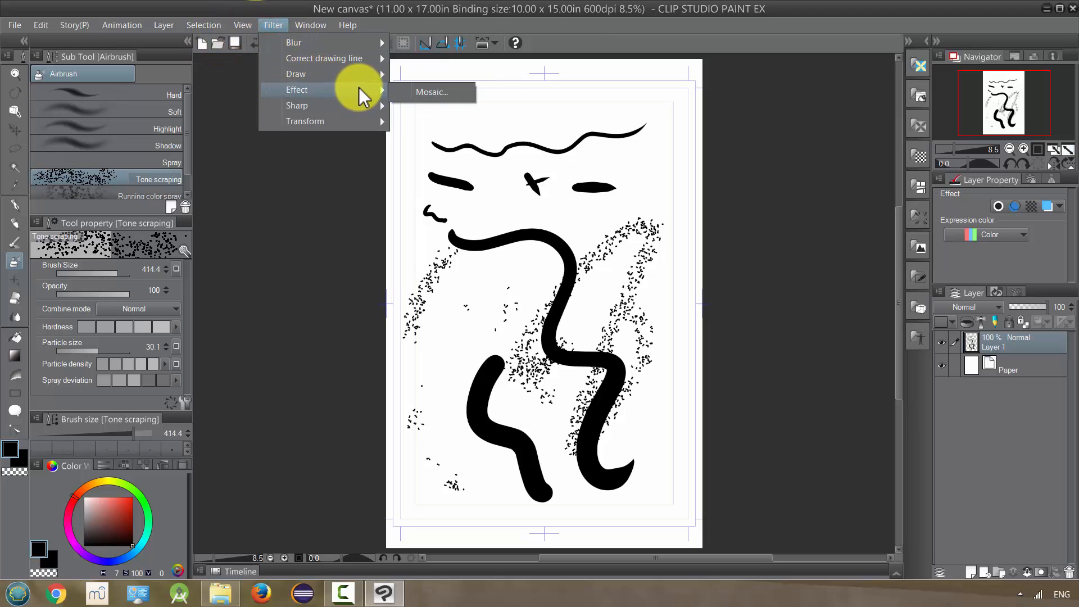
mouse_move(431, 92)
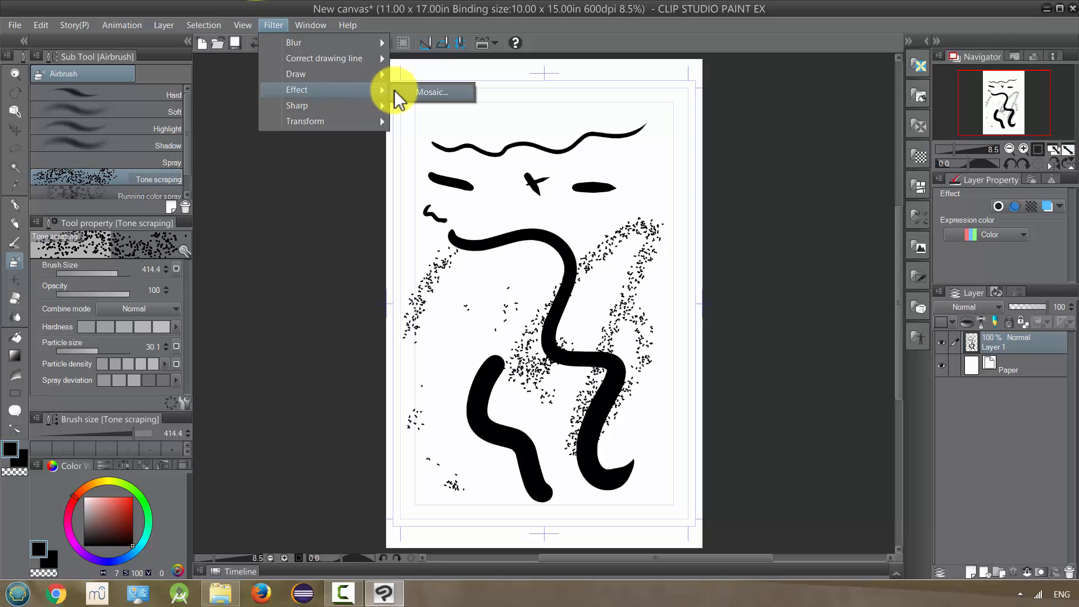
left_click(430, 91)
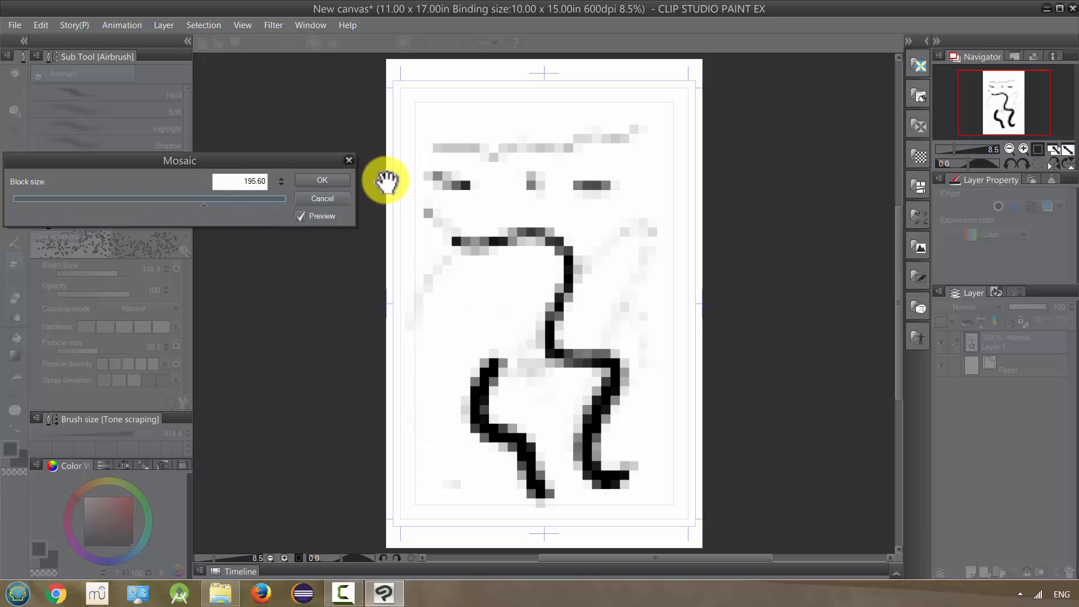
left_click_drag(199, 199, 284, 199)
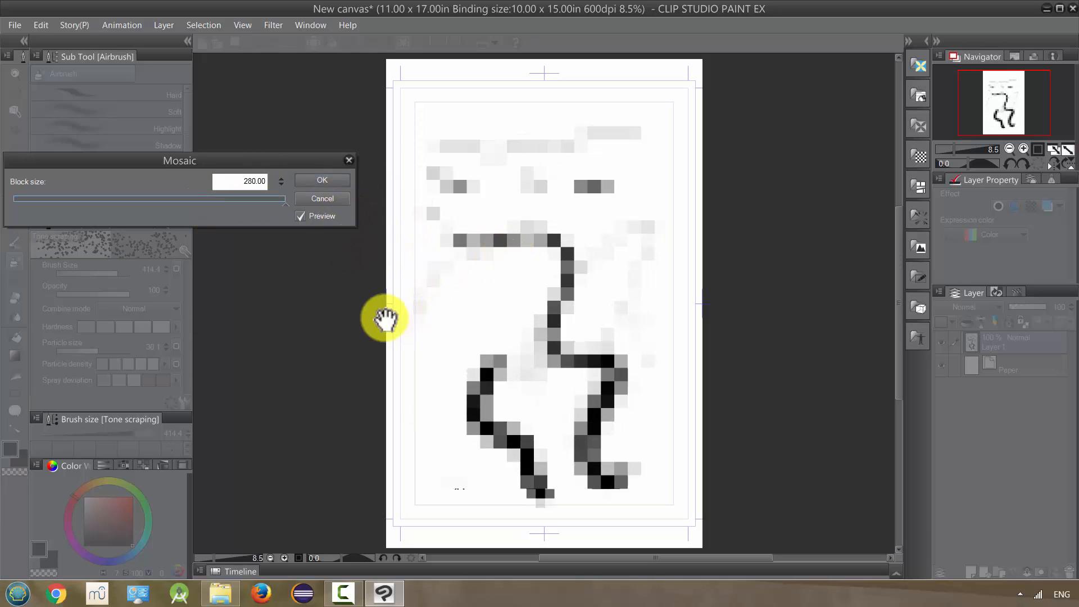
mouse_move(552, 284)
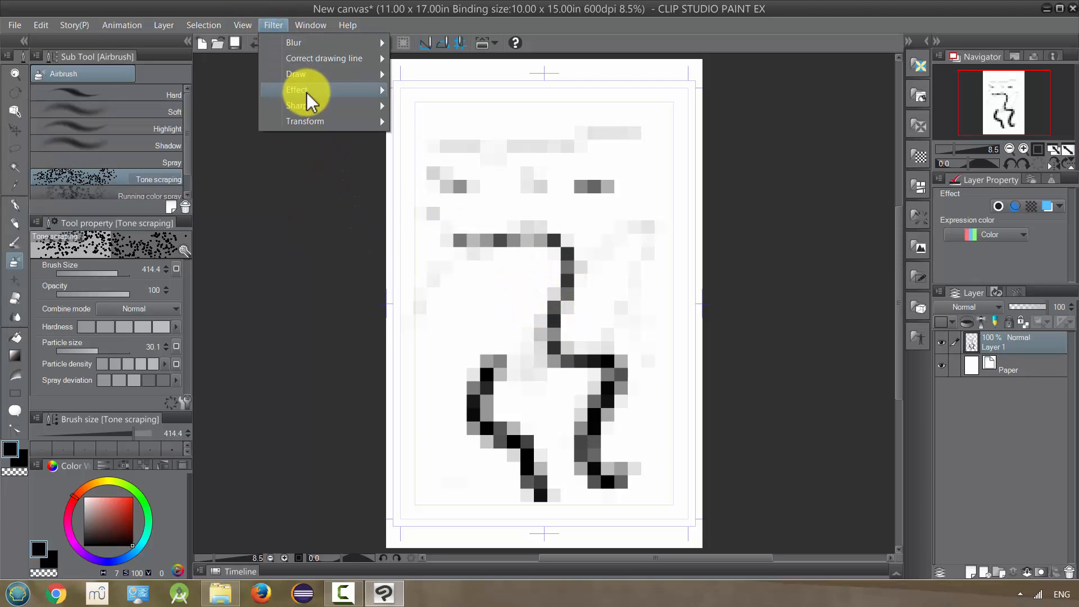
left_click(316, 89)
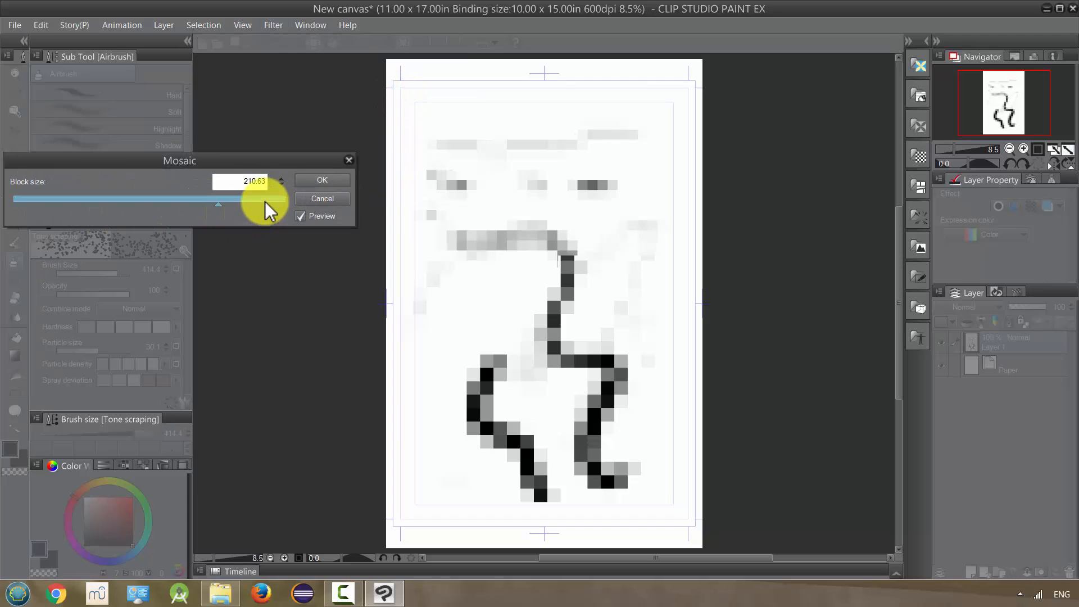
left_click_drag(196, 198, 282, 198)
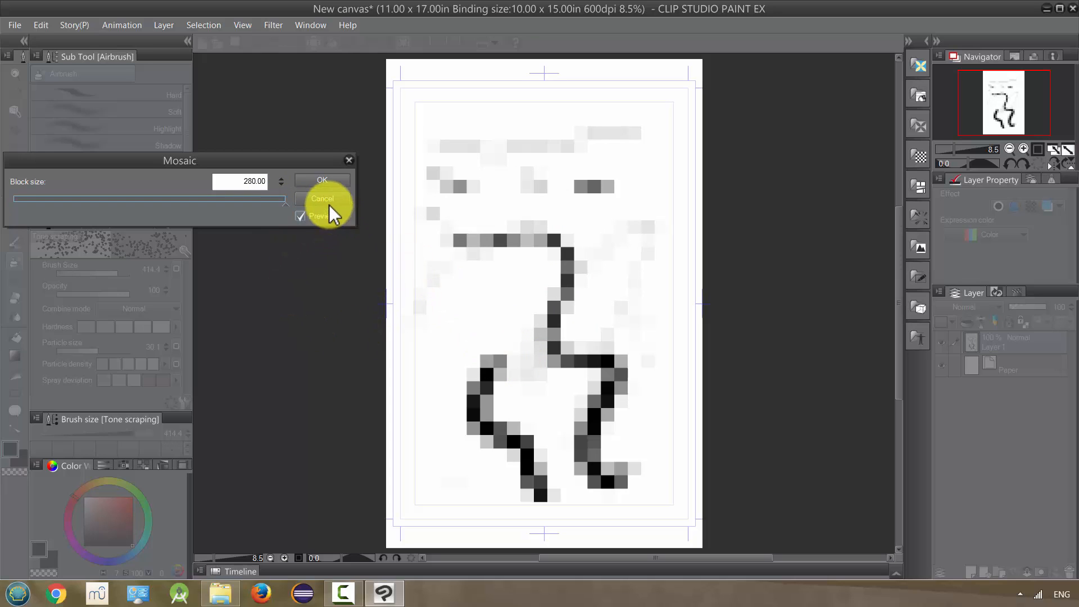
left_click(321, 198)
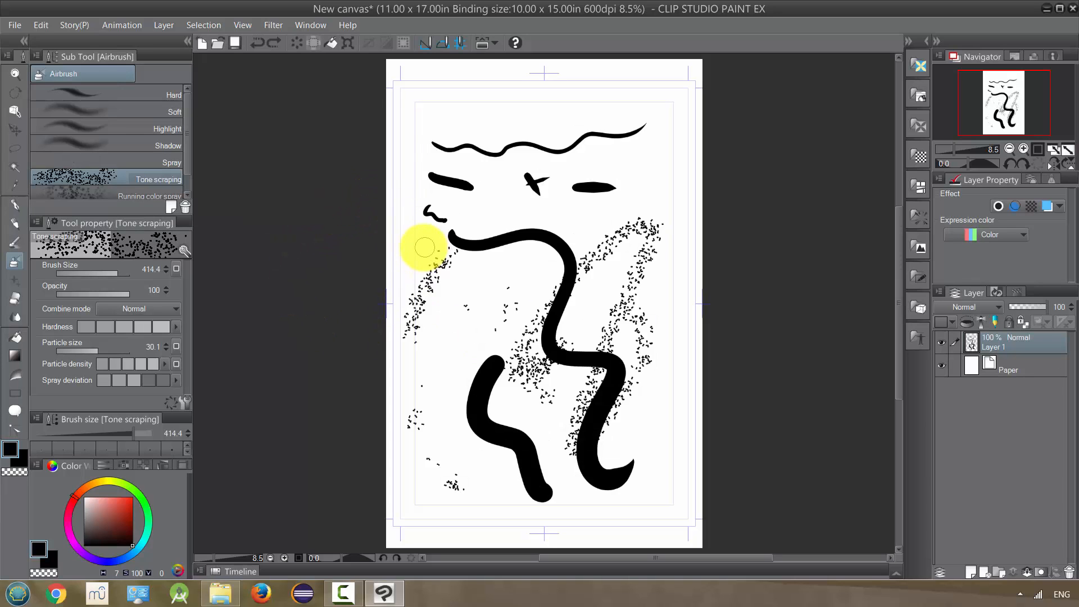
- Make the G-pen the active drawing tool in place of the airbrush
left_click(273, 25)
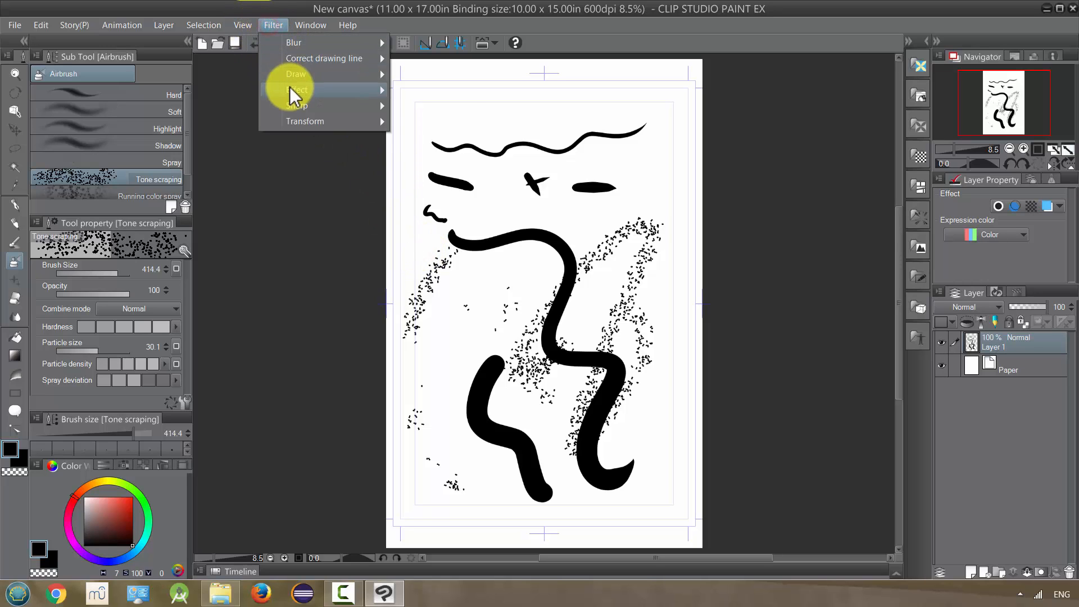
mouse_move(297, 105)
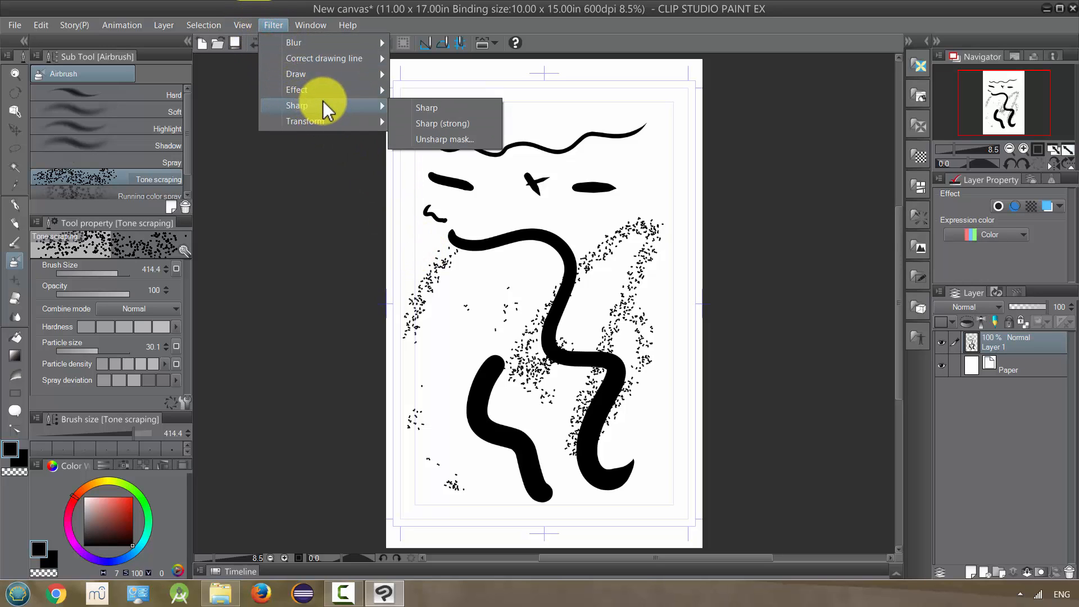
mouse_move(293, 42)
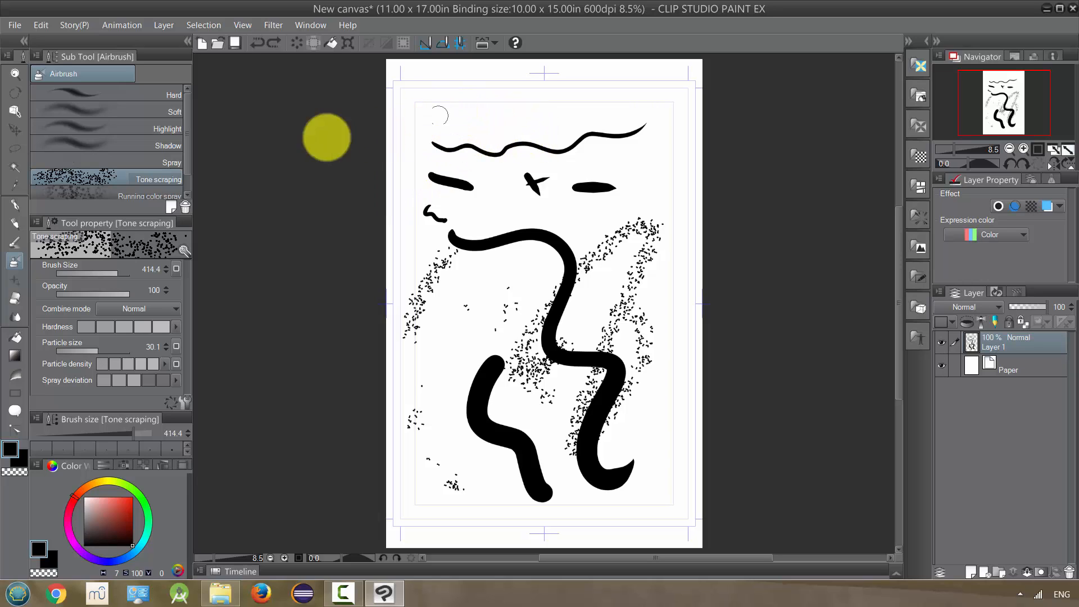
left_click(15, 206)
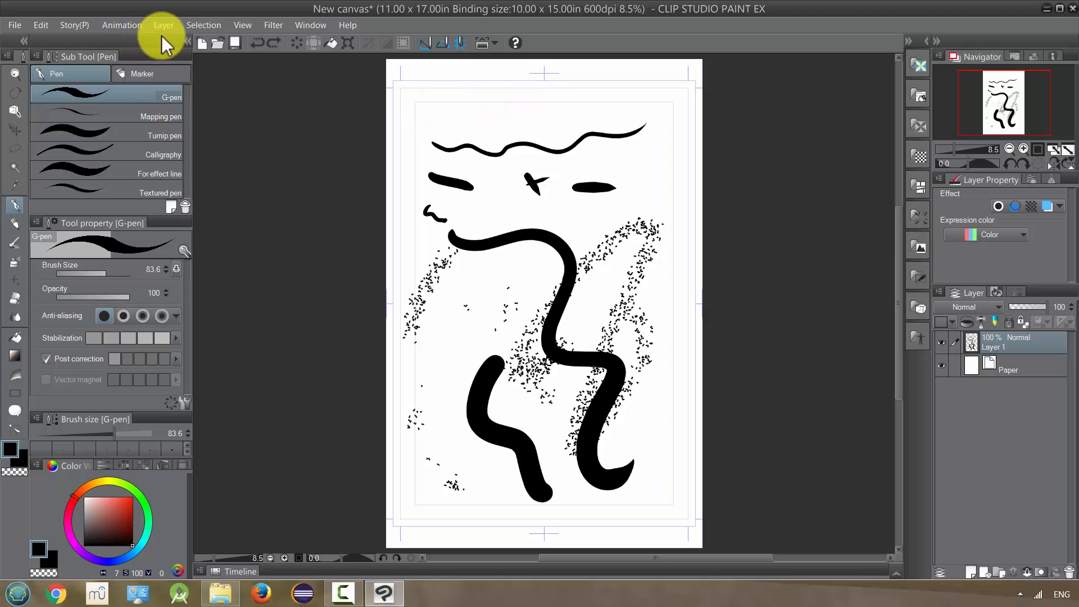
left_click(273, 25)
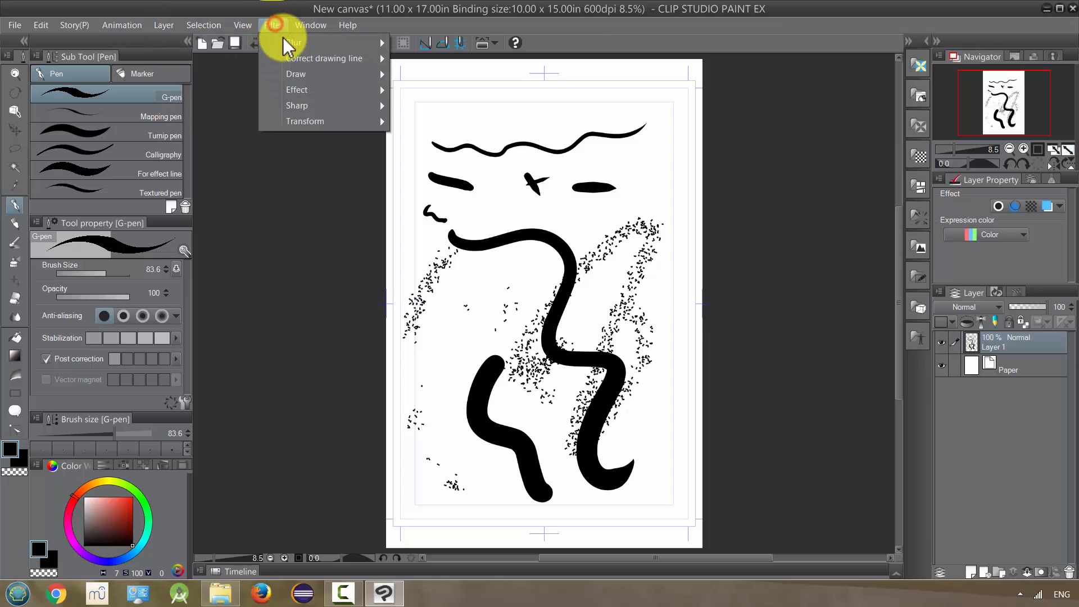
left_click(450, 109)
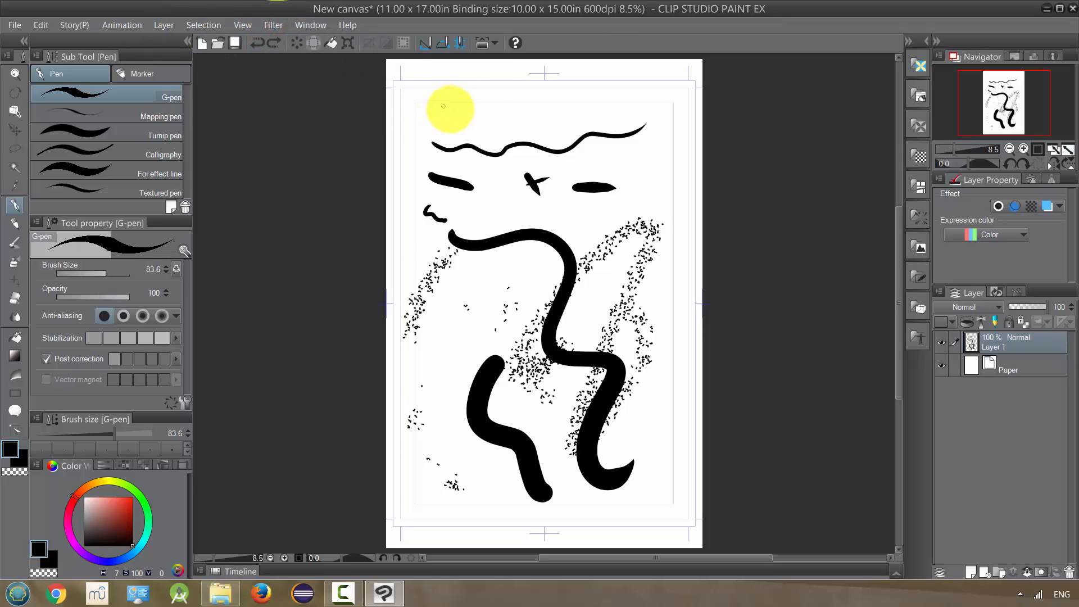
left_click_drag(450, 110, 473, 121)
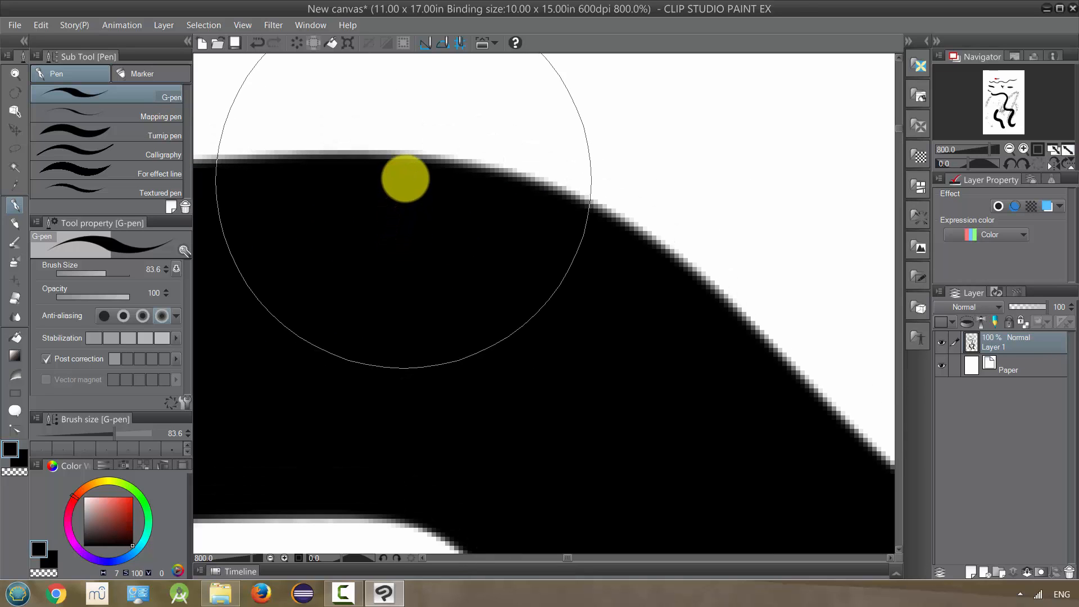
mouse_move(462, 156)
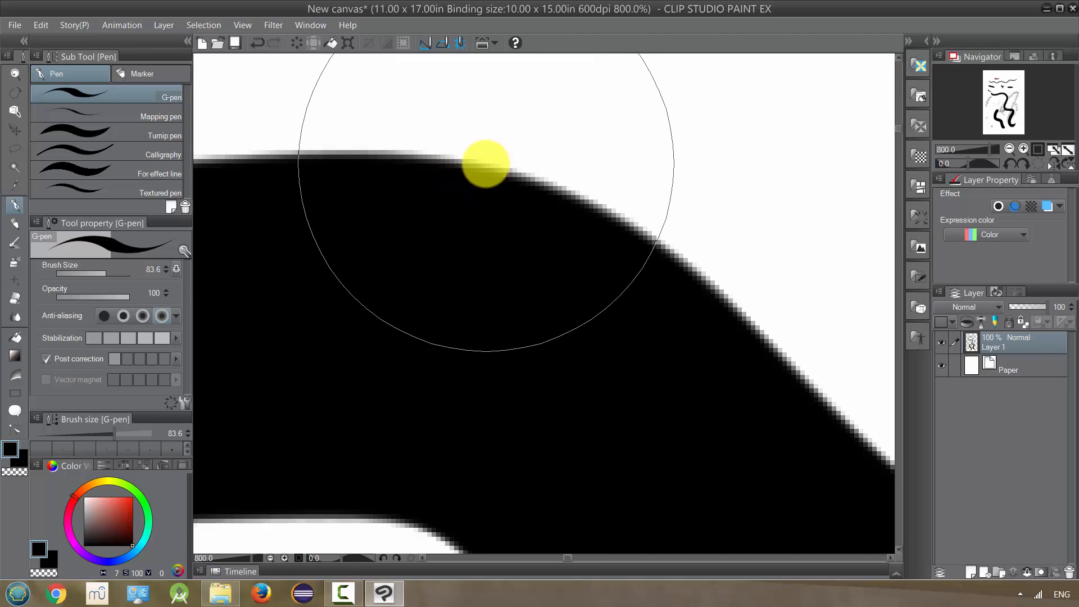
mouse_move(466, 170)
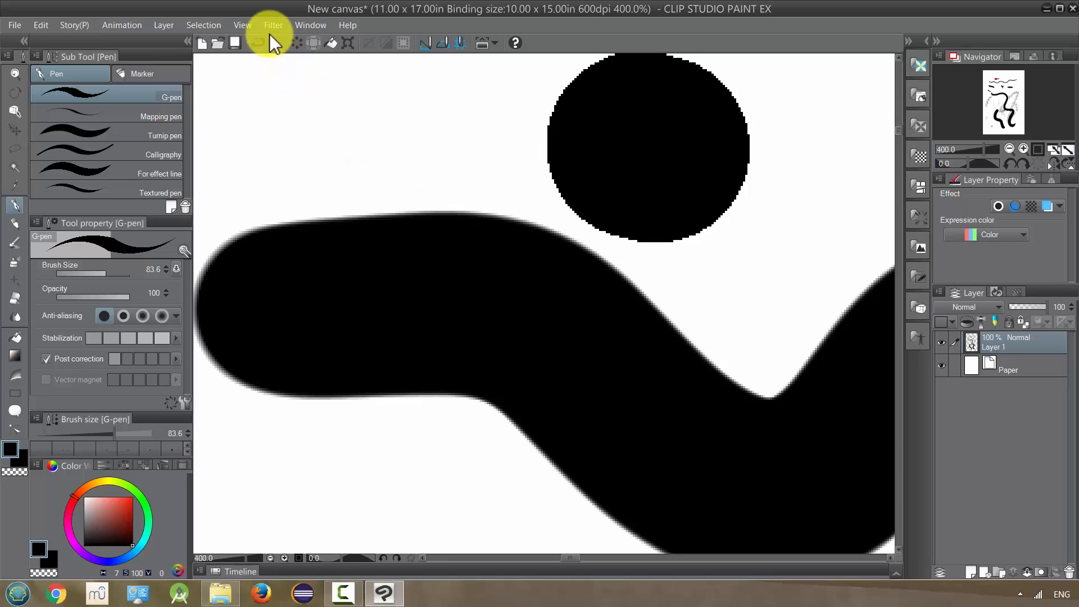
left_click(272, 24)
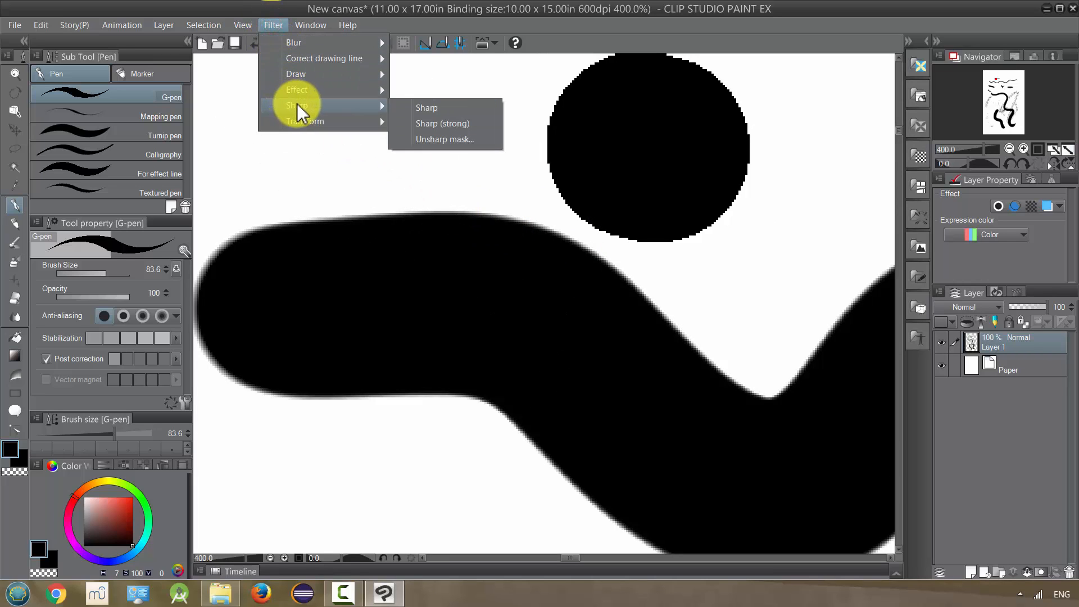
mouse_move(426, 130)
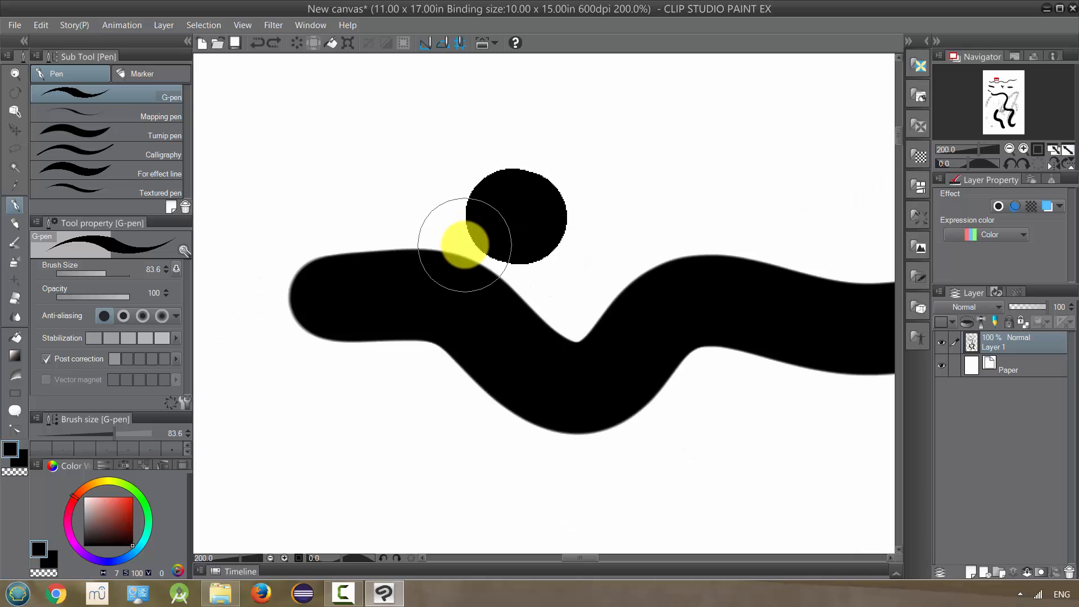
- Browse the Filter, Edit and Window menus and fit the whole page at 8.5%
left_click(273, 25)
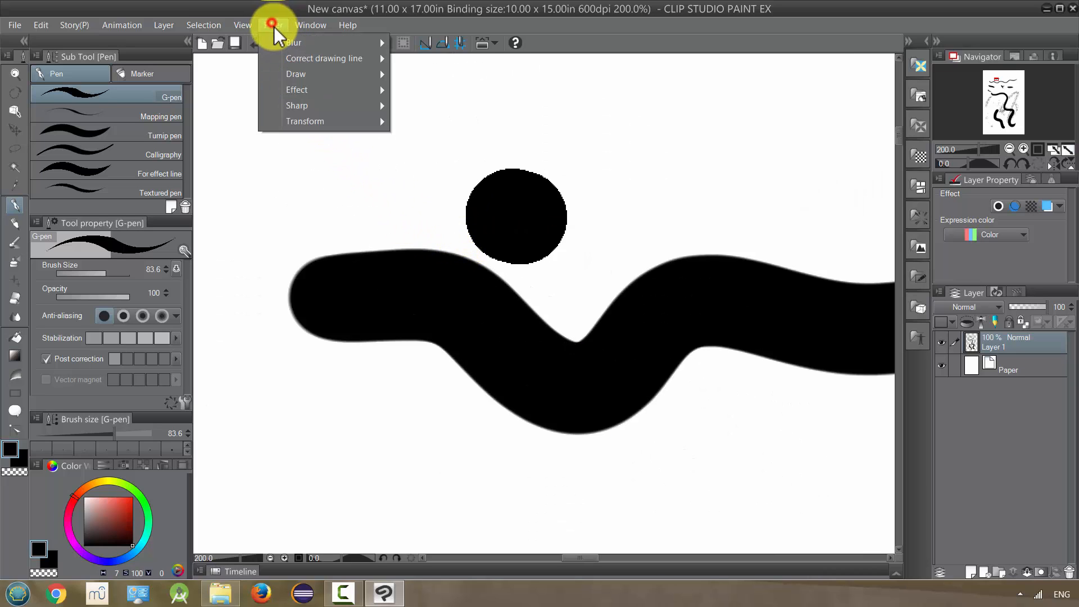
mouse_move(299, 105)
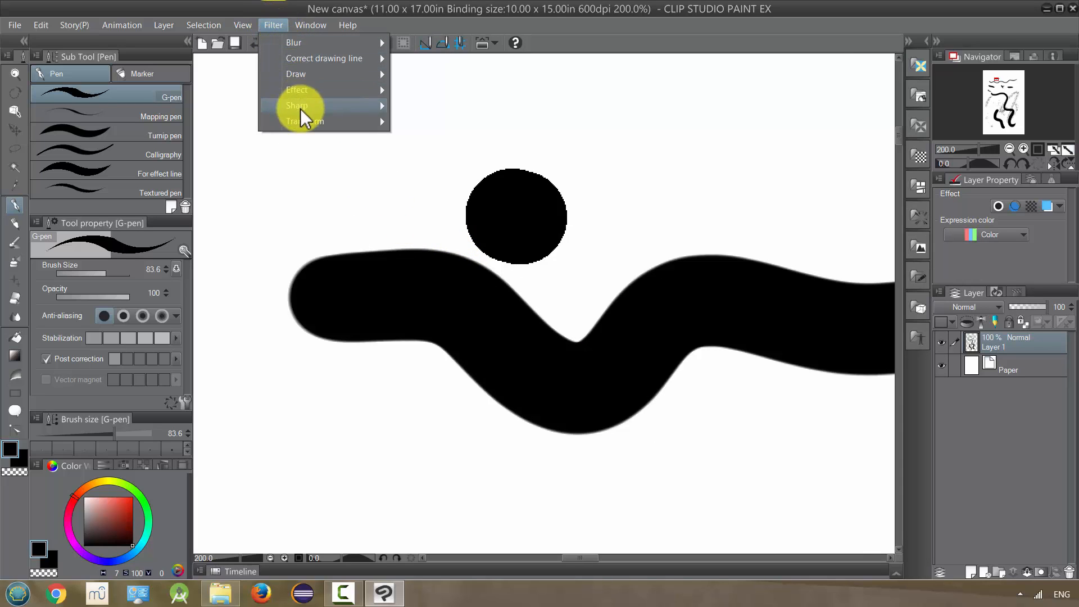
mouse_move(304, 121)
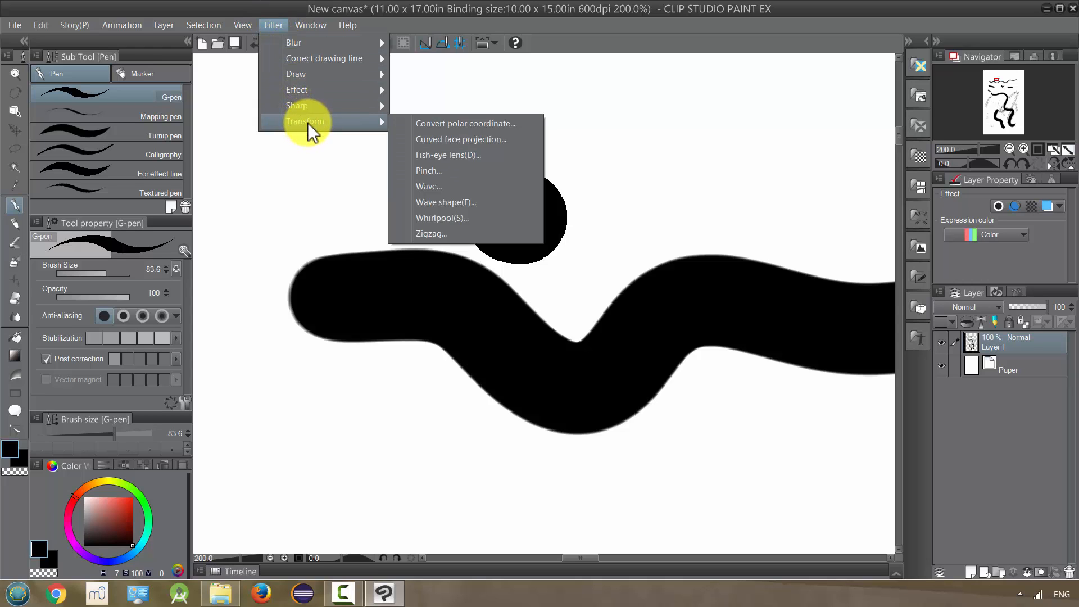
left_click(40, 25)
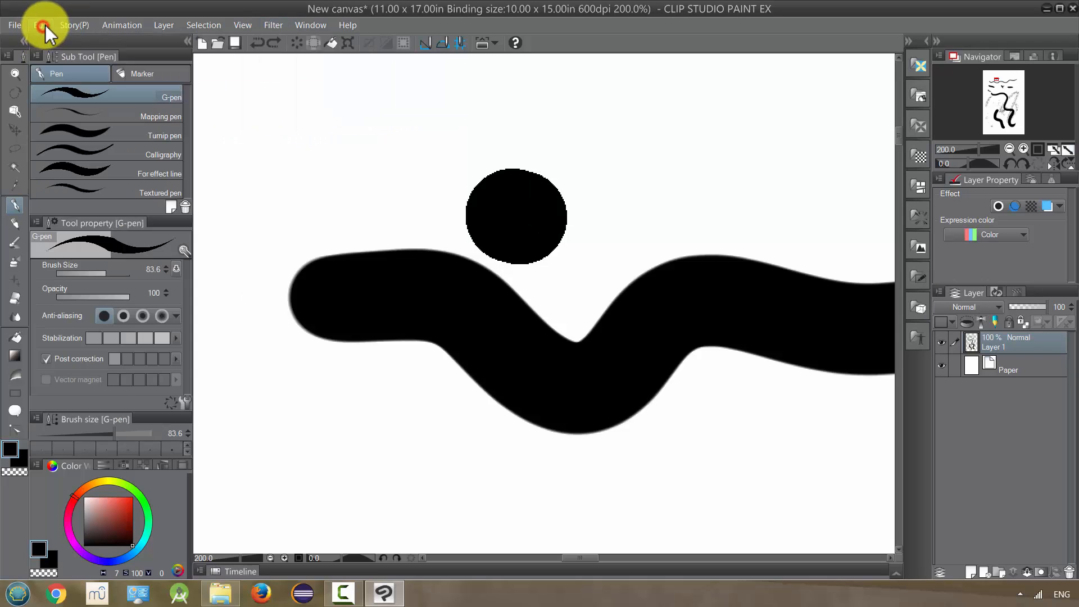
left_click(40, 24)
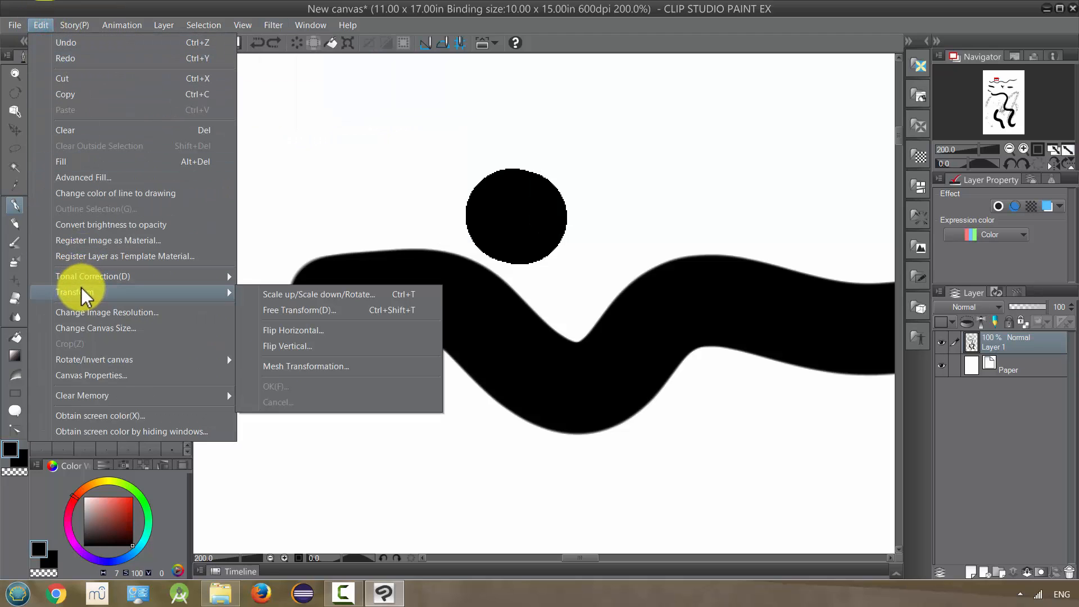
mouse_move(100, 284)
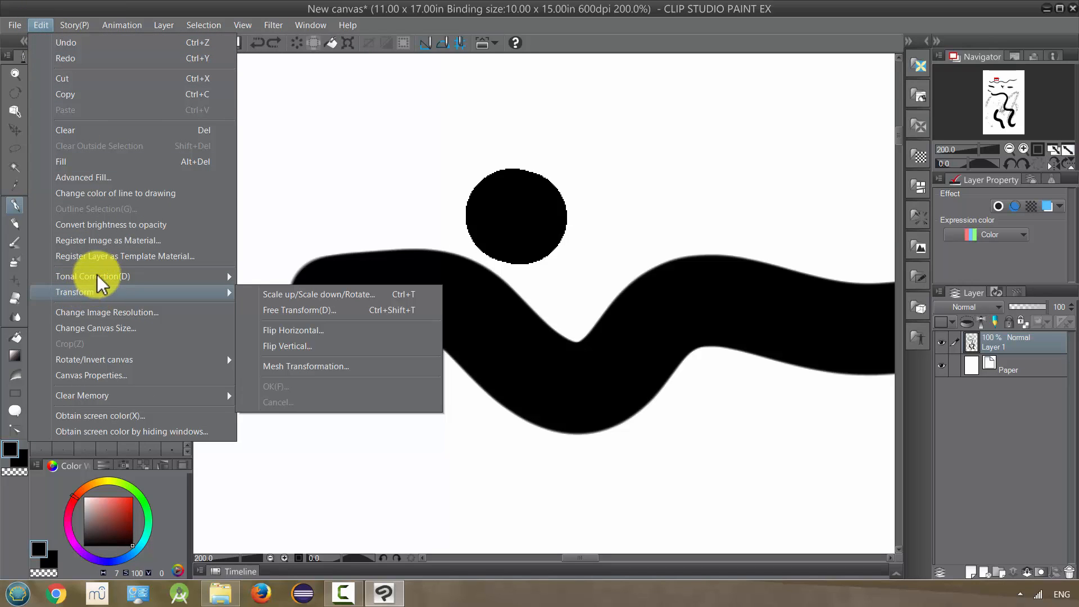
left_click(309, 25)
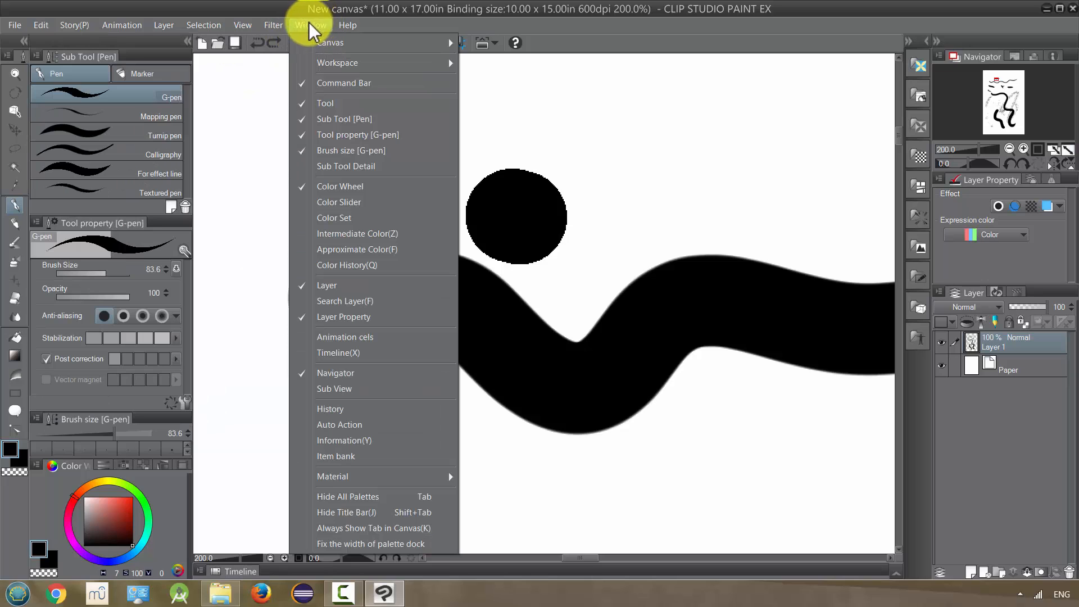
left_click(40, 25)
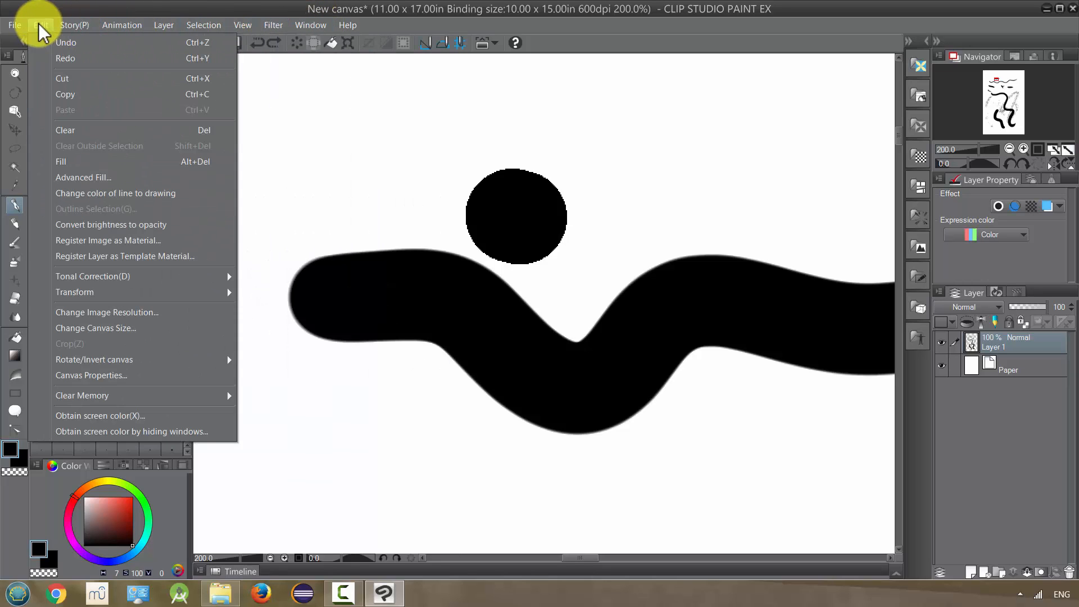
mouse_move(74, 291)
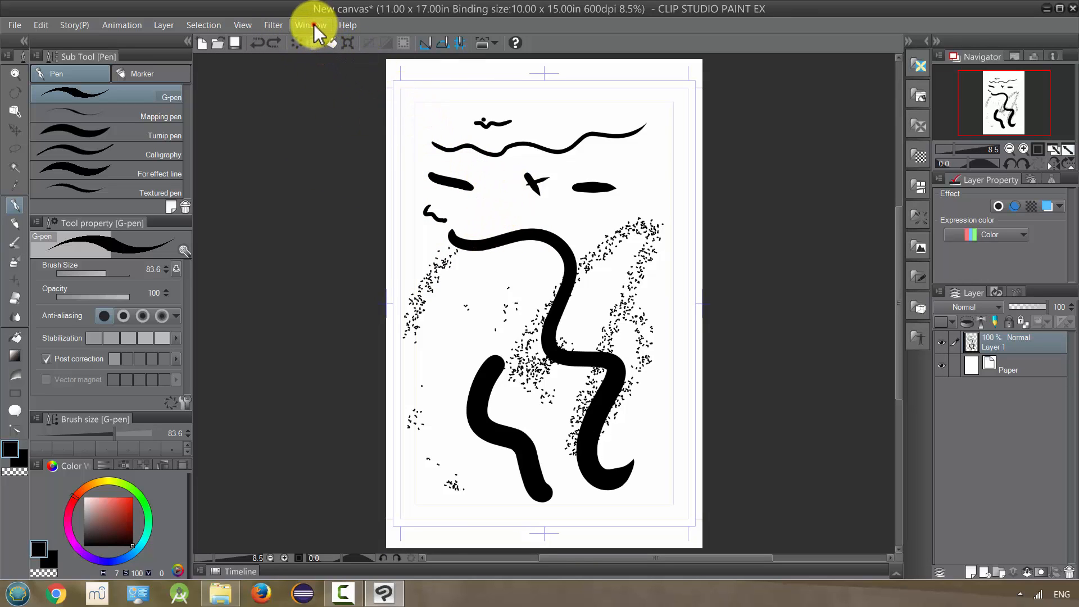
left_click(272, 25)
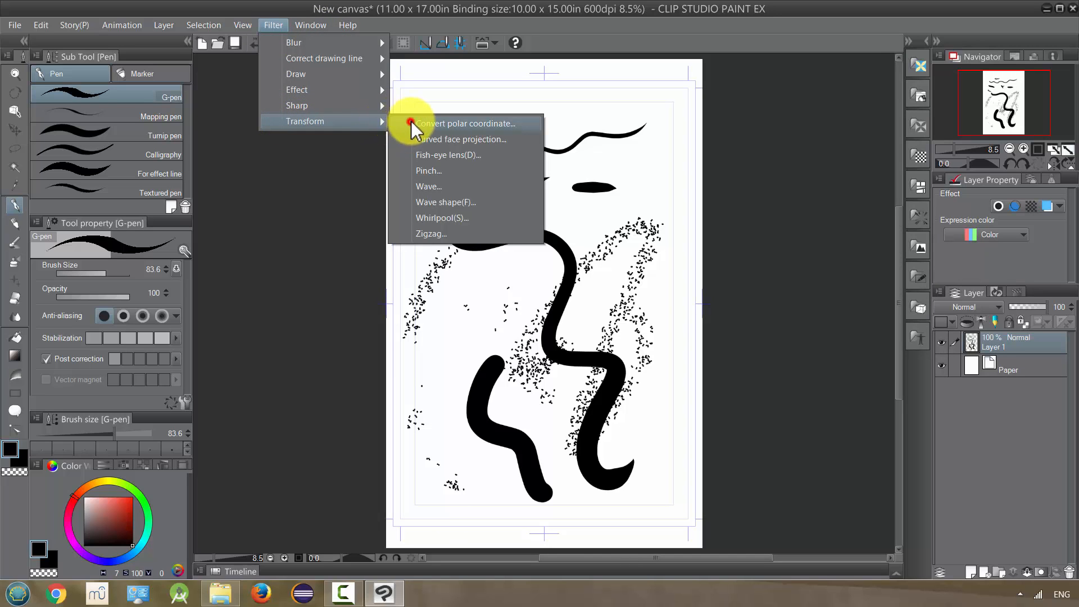
left_click(466, 123)
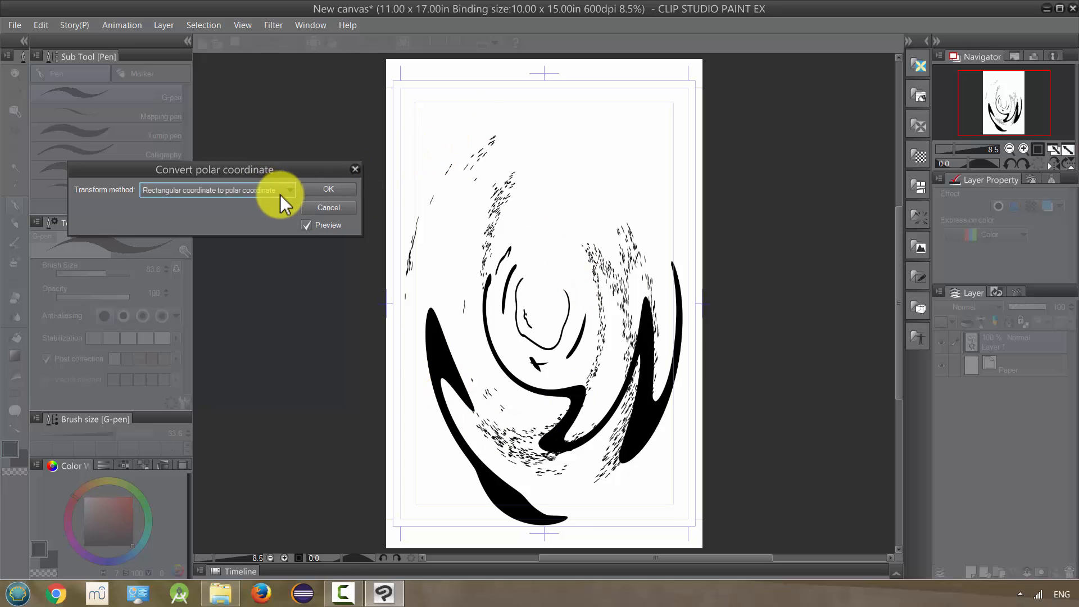
left_click(213, 190)
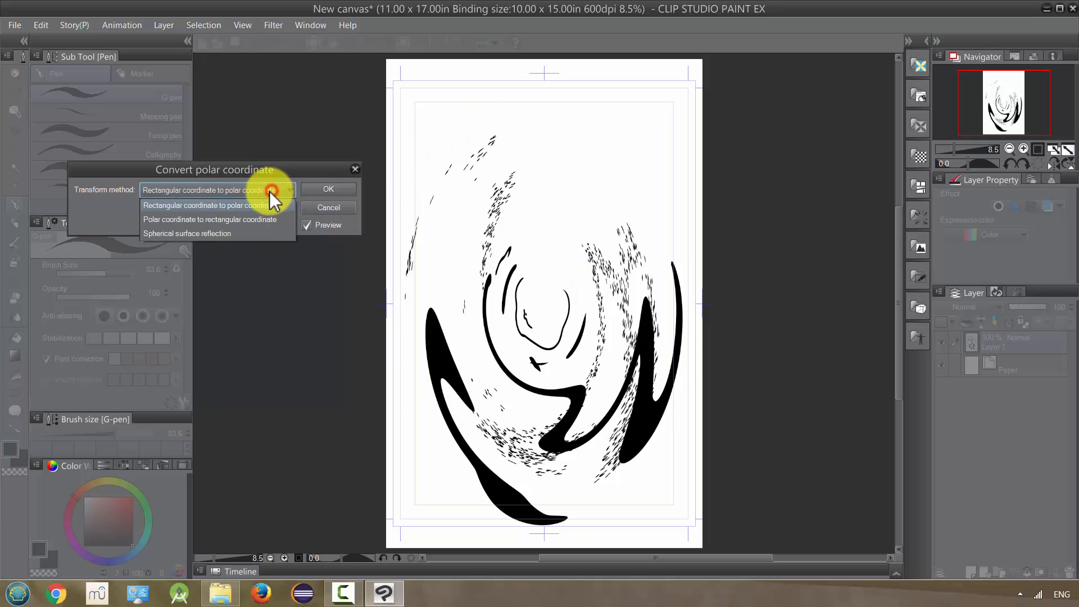
left_click(209, 218)
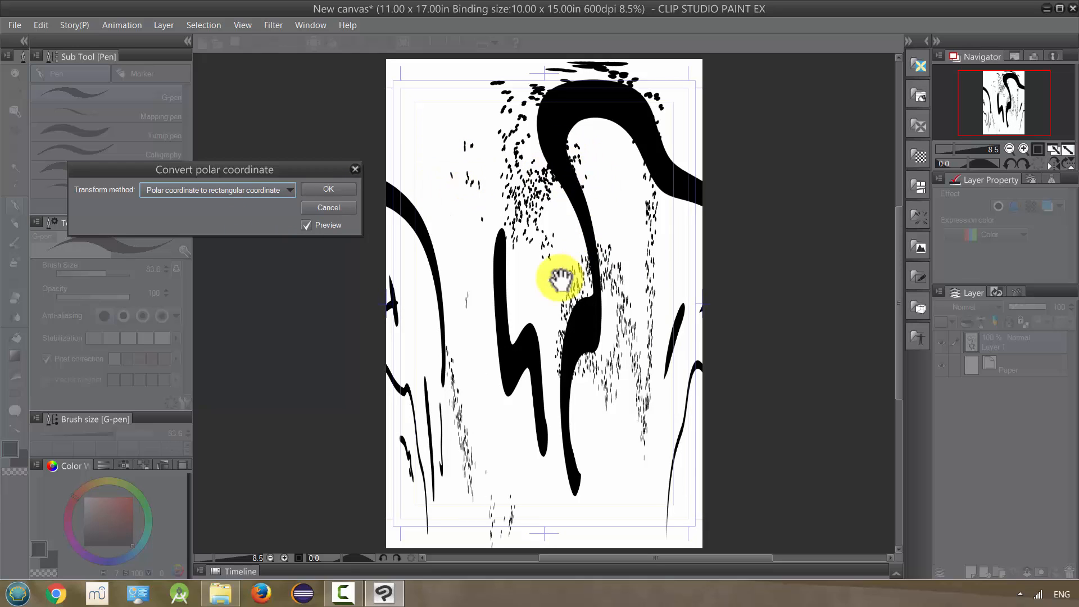
left_click(217, 190)
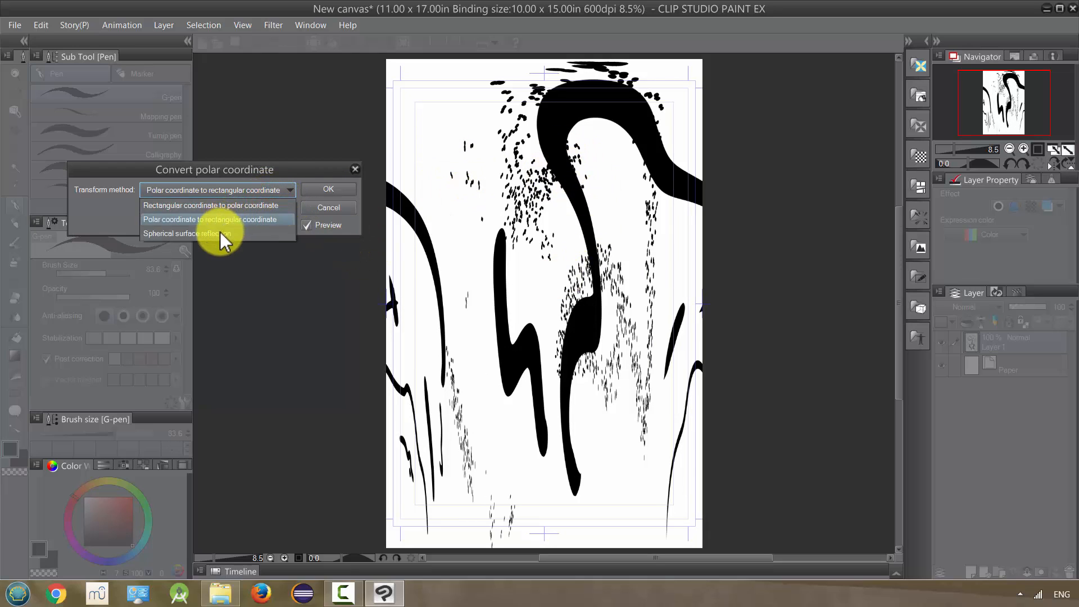
left_click(181, 233)
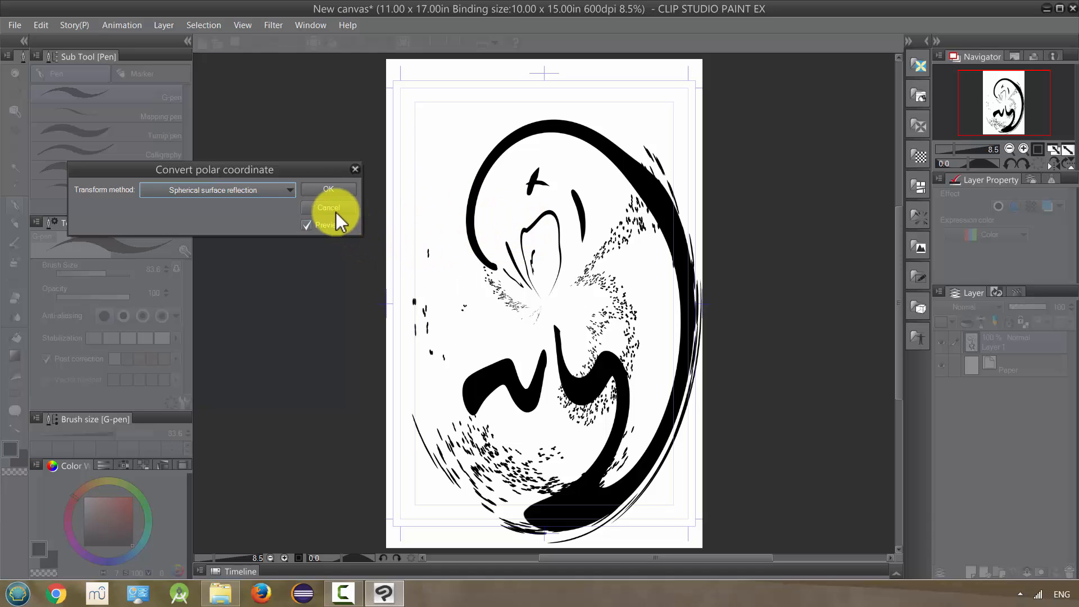
left_click(329, 207)
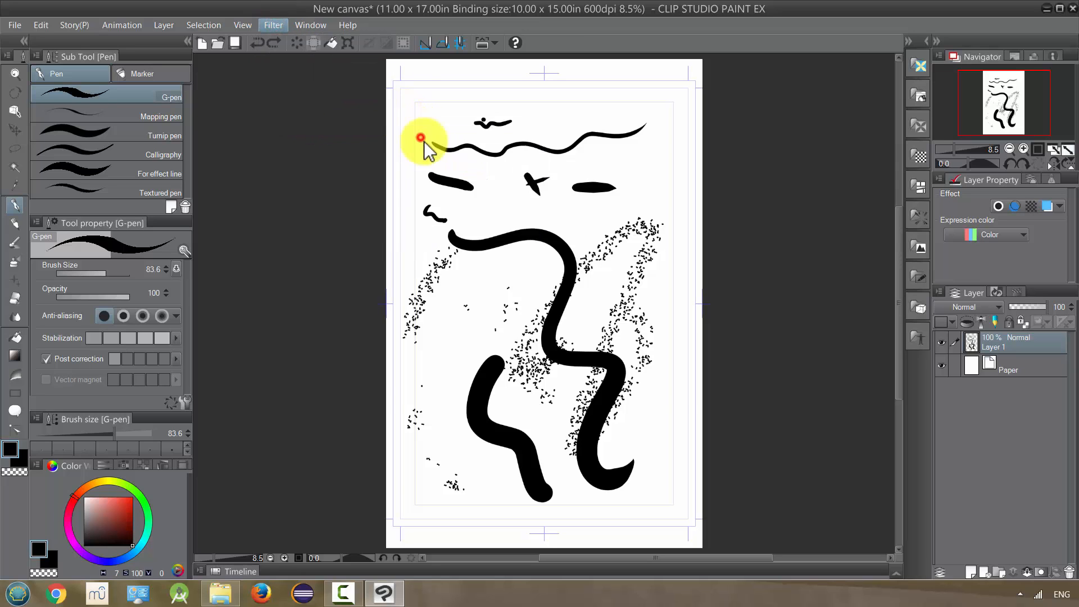
left_click(272, 24)
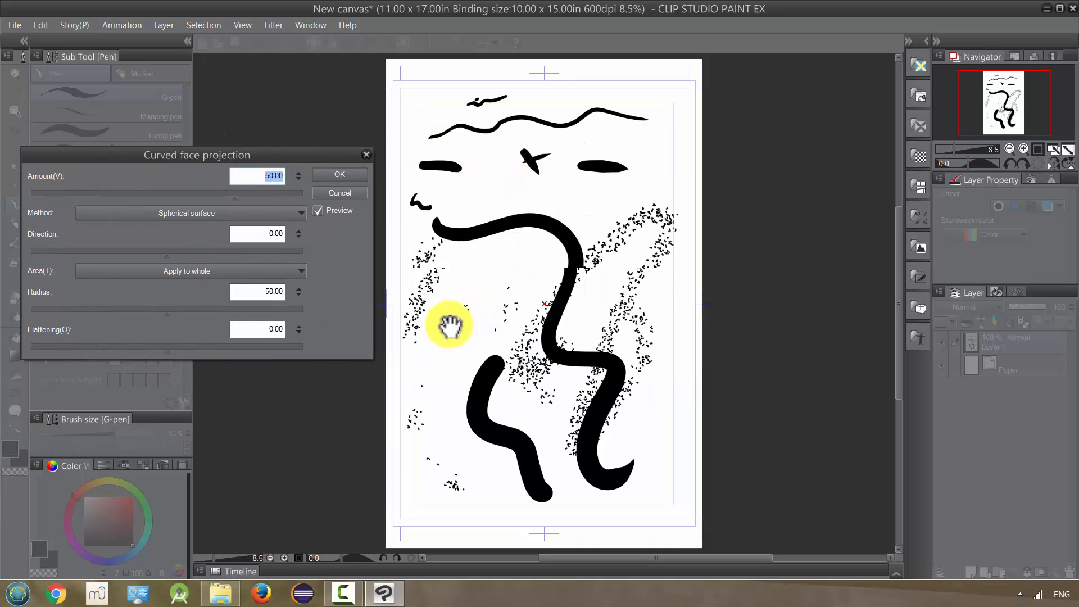
left_click(189, 212)
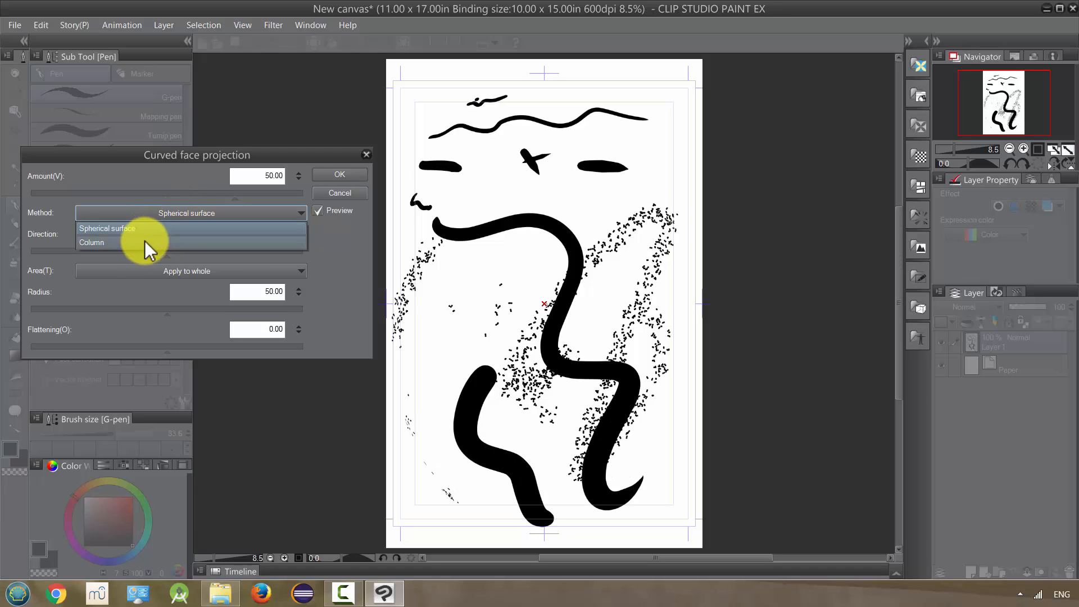
left_click(92, 243)
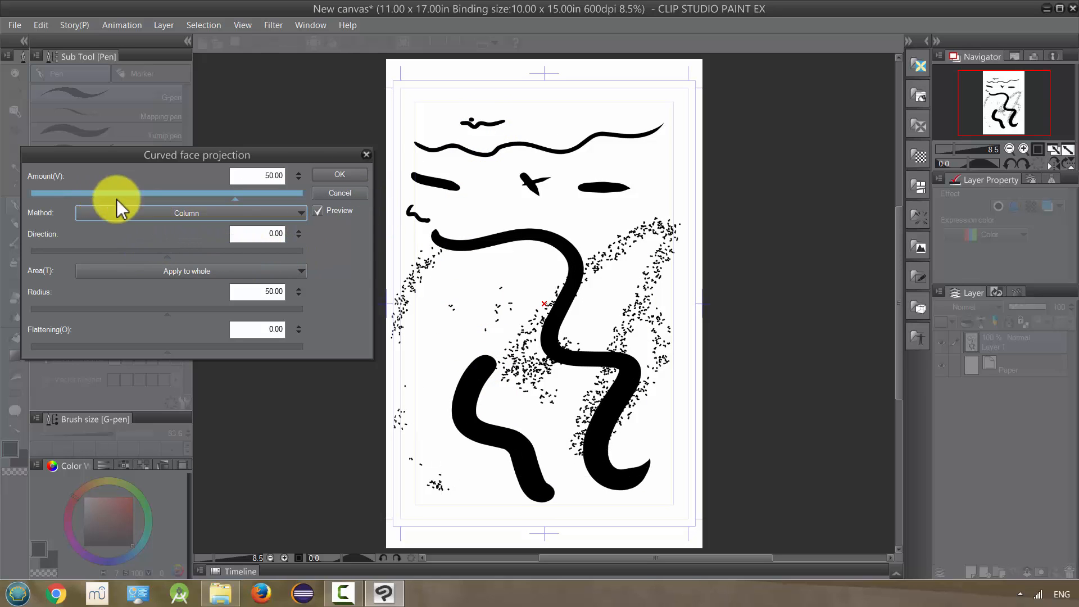
left_click(189, 270)
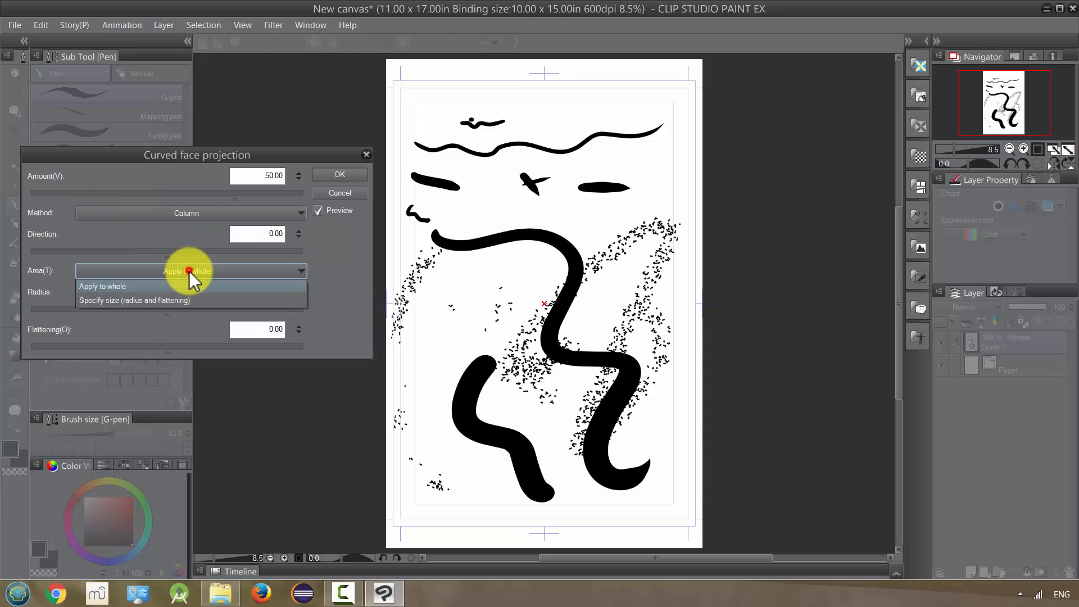
left_click(101, 286)
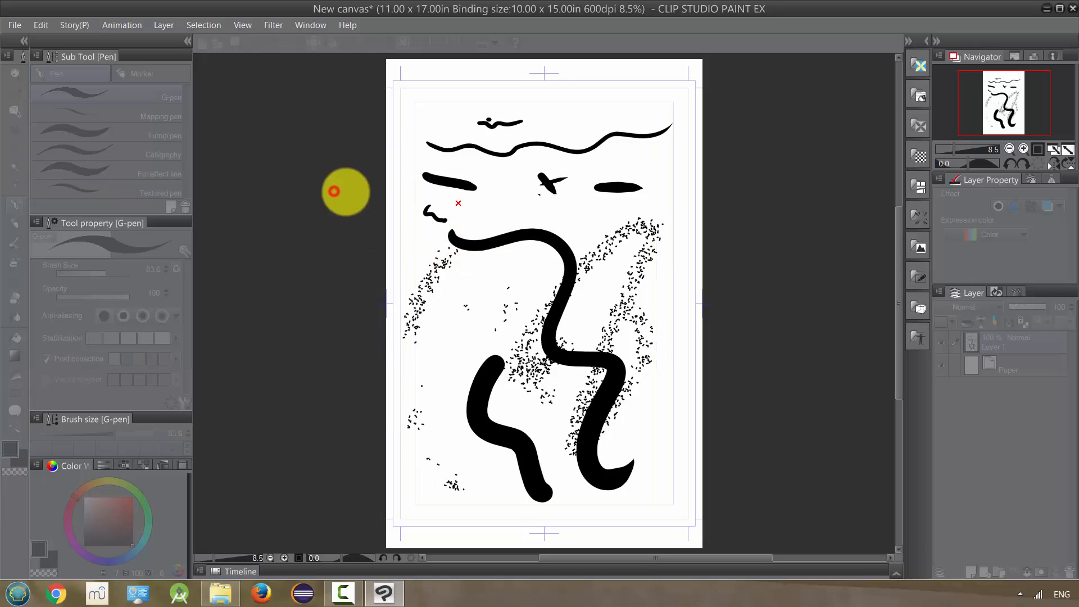
- Preview the Fish-eye lens filter at Distortion 100, then cancel it
left_click(272, 25)
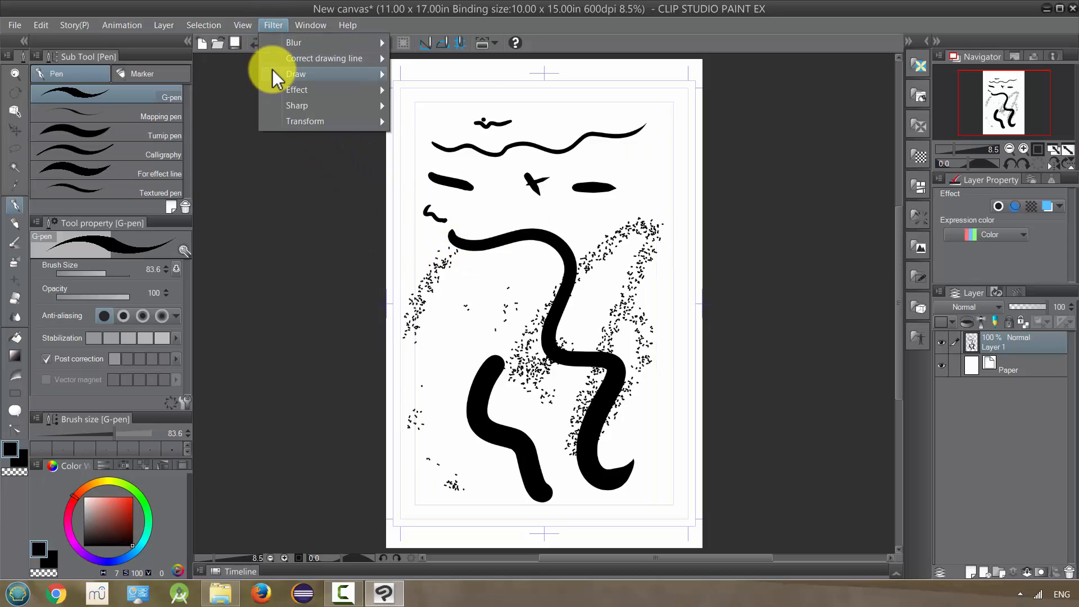
mouse_move(304, 121)
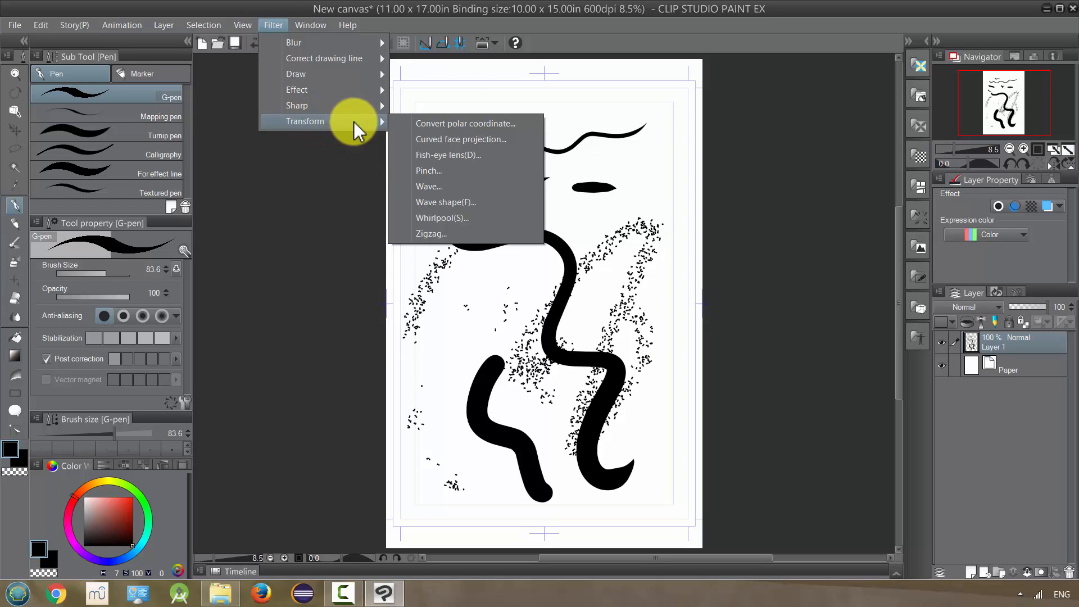
left_click(447, 155)
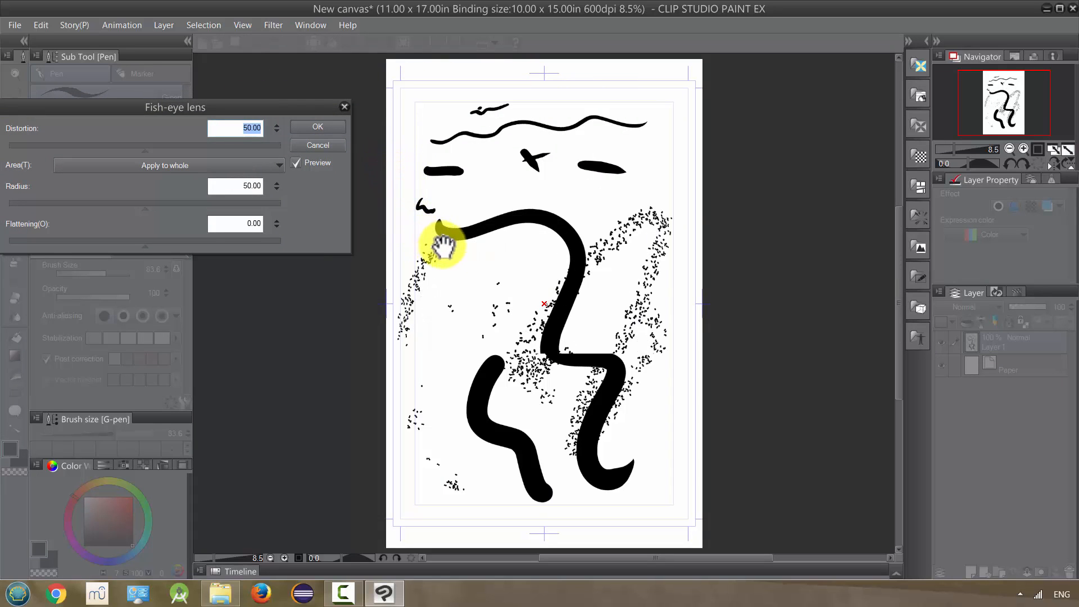
left_click_drag(440, 245, 574, 258)
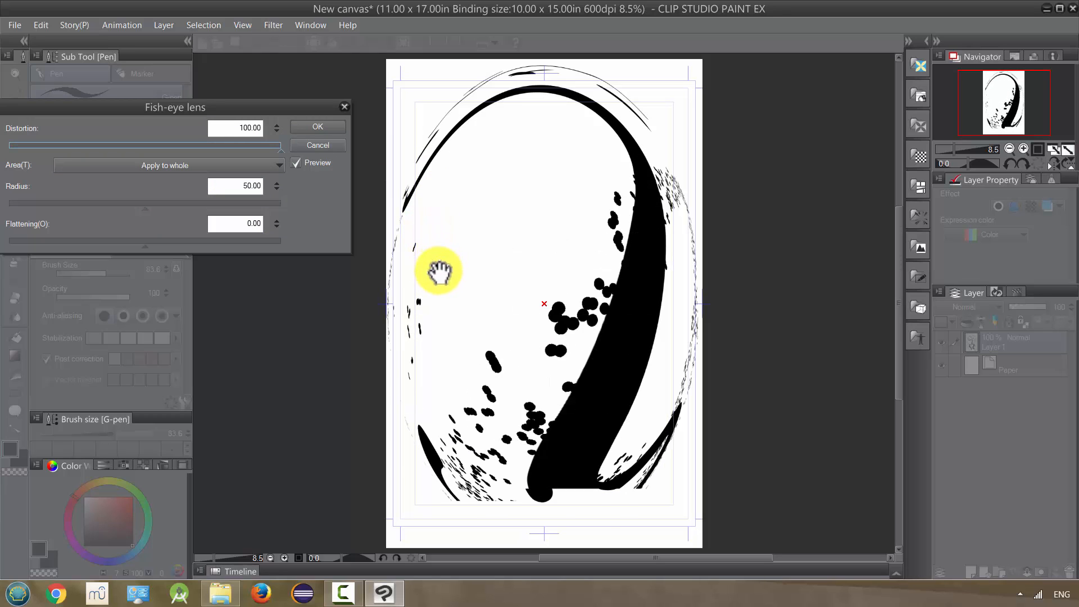
left_click_drag(440, 270, 351, 269)
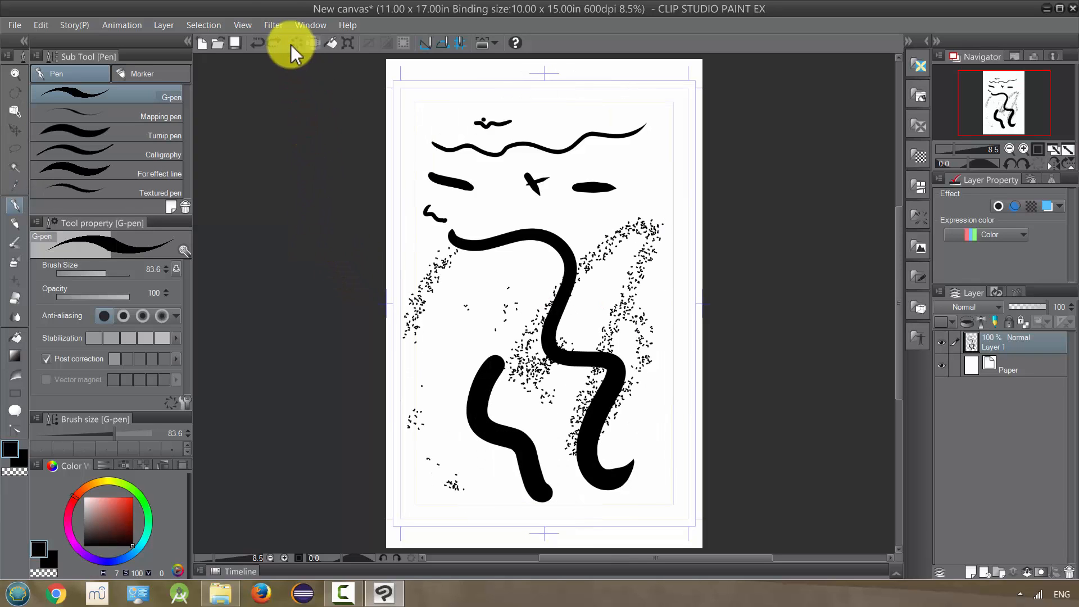
- Try the Pinch distortion from the Filter > Transform submenu
left_click(273, 24)
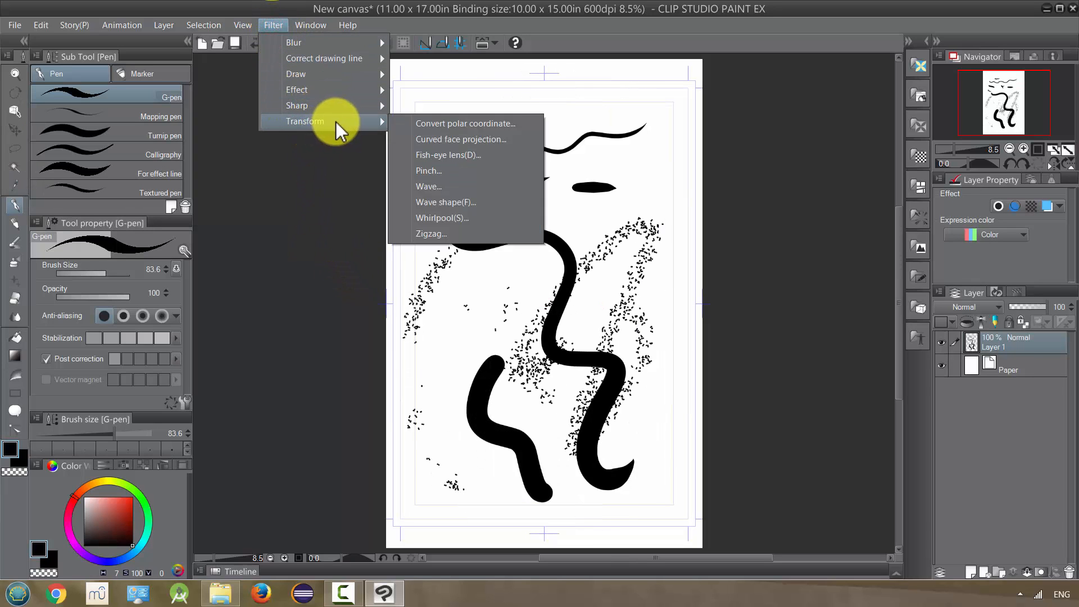
mouse_move(428, 171)
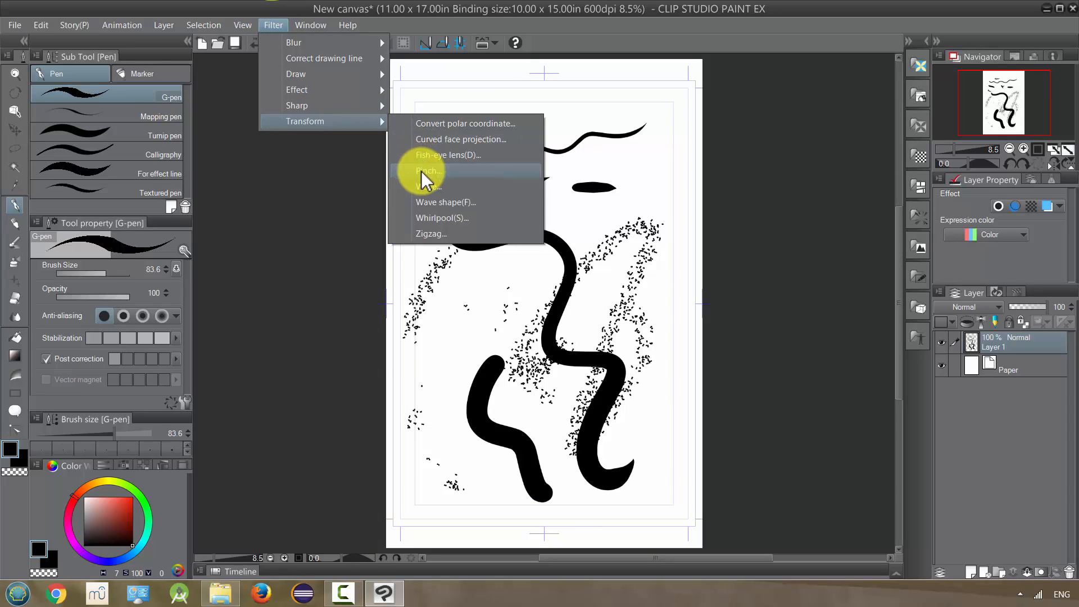
left_click(429, 171)
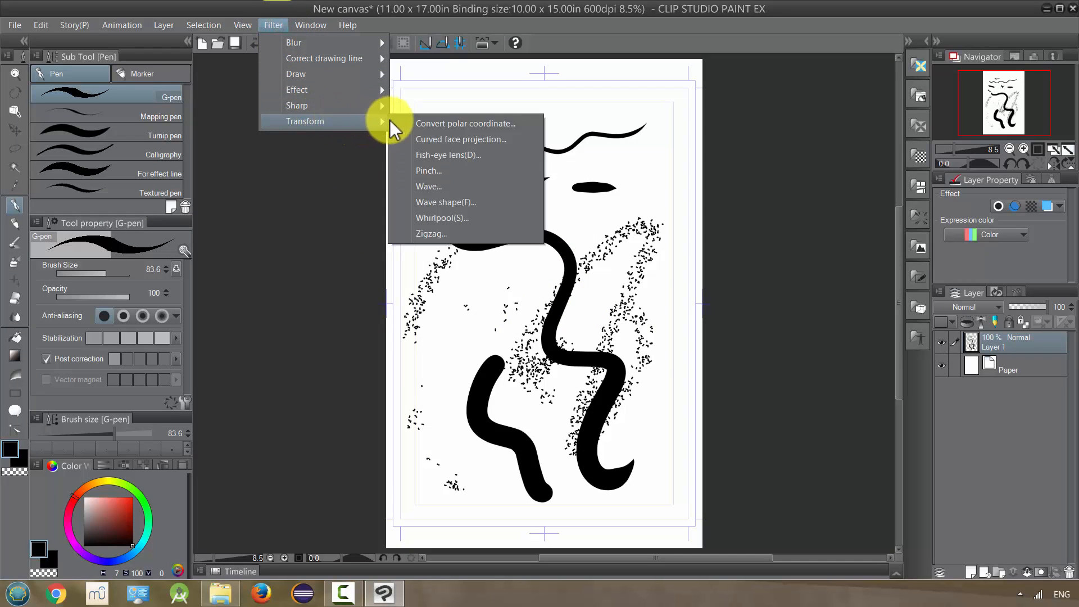
- Preview the Wave filter with Number of wave raised to about 14
left_click(429, 186)
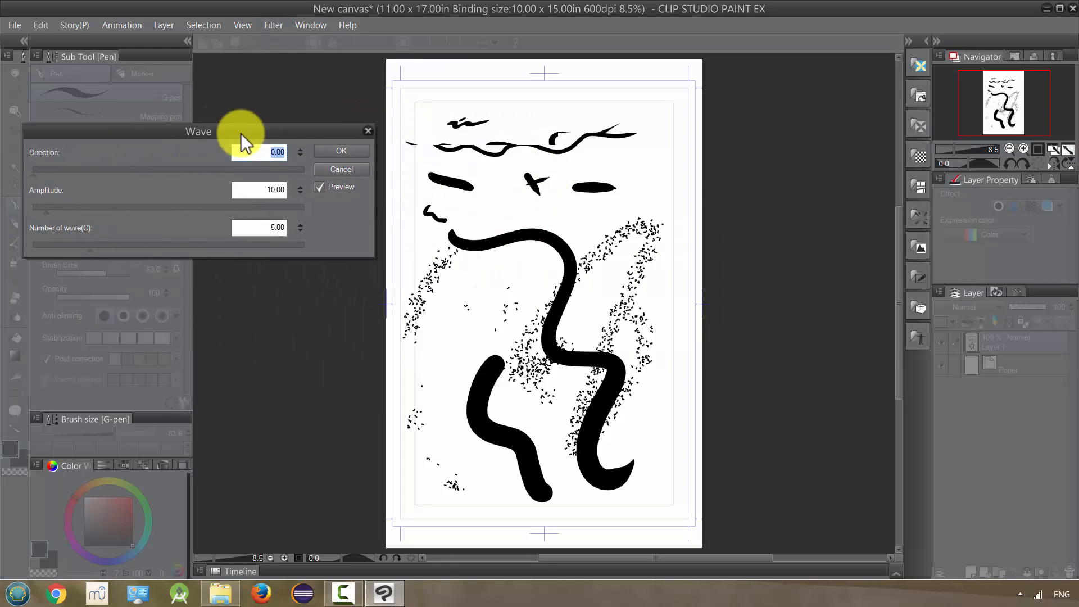
left_click(265, 227)
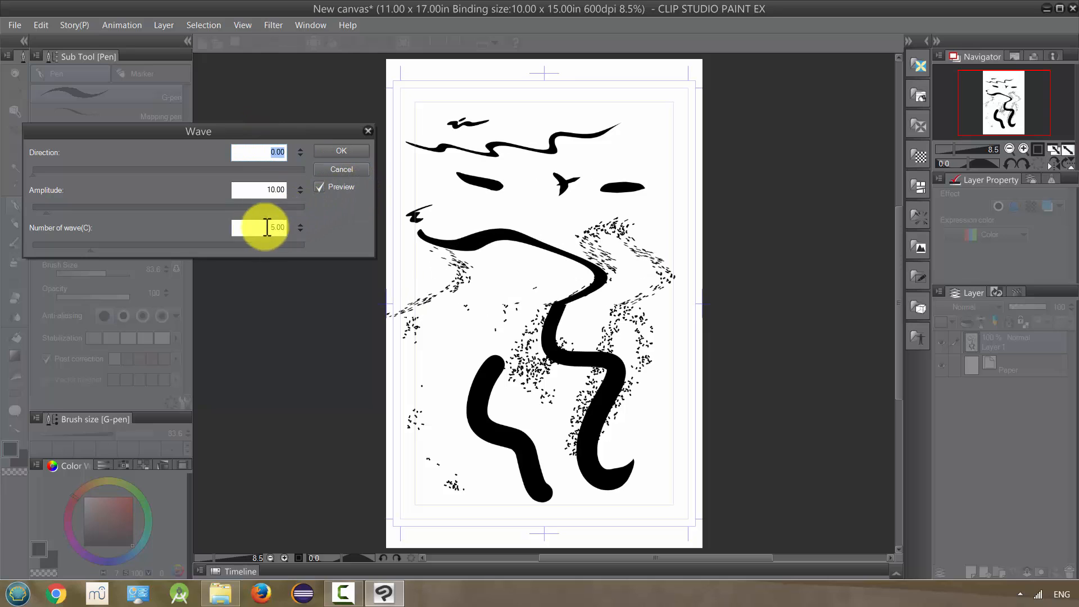
left_click_drag(276, 245, 93, 245)
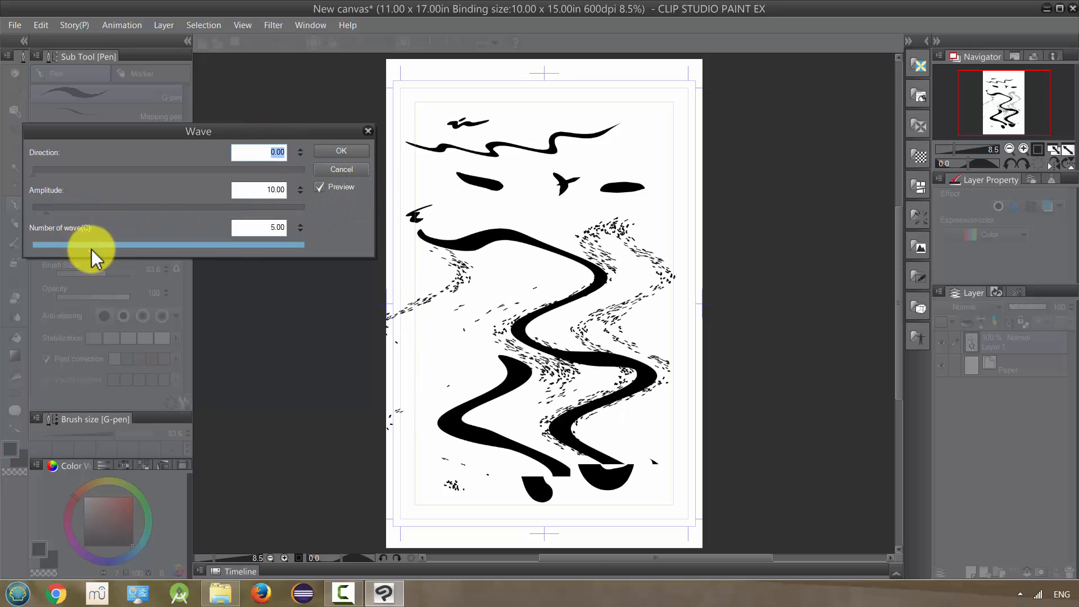
left_click_drag(92, 245, 155, 244)
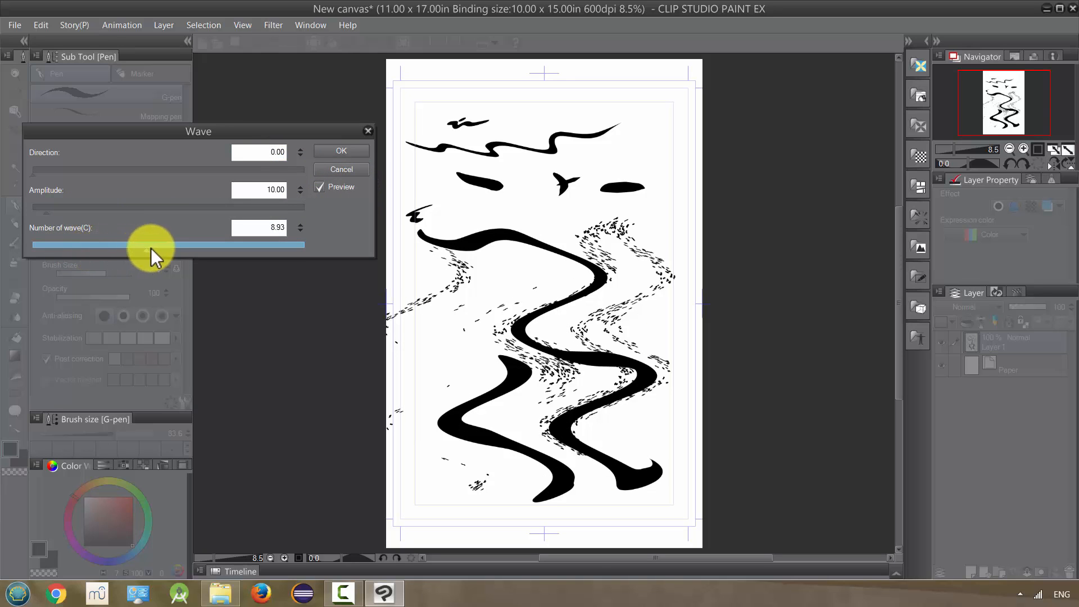
left_click_drag(151, 244, 220, 244)
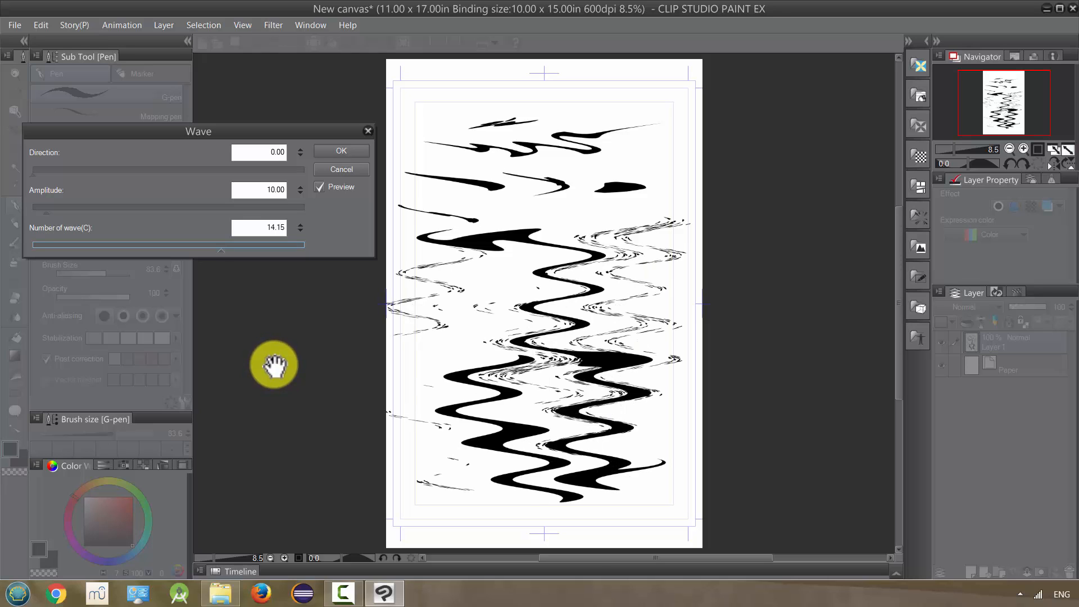
left_click_drag(59, 206, 155, 206)
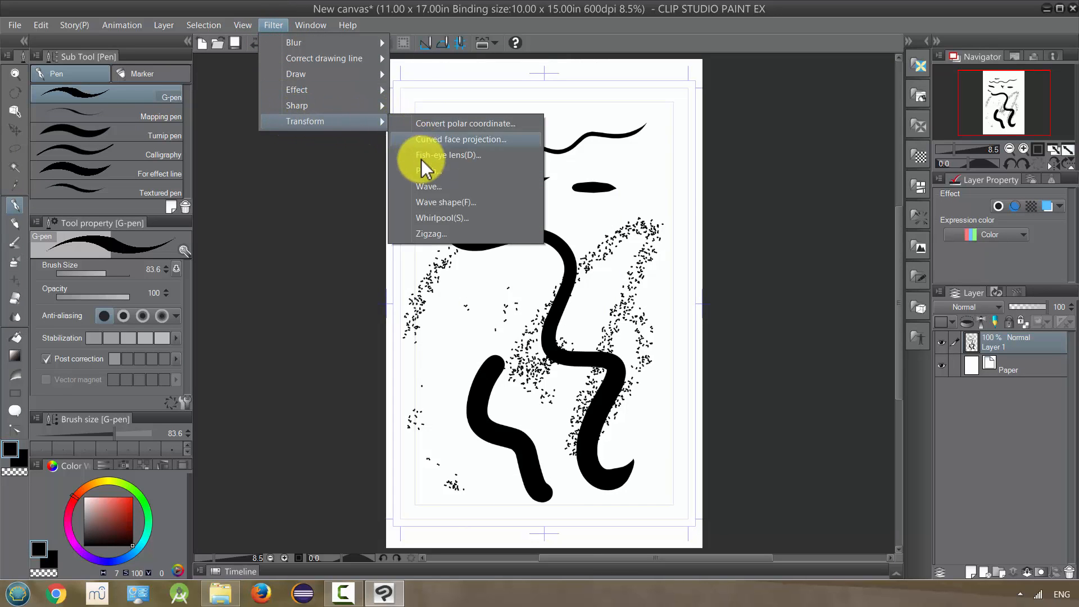
- Preview a Rectangular Wave shape distortion, cancel it, and reopen the Filter > Transform list
left_click(446, 201)
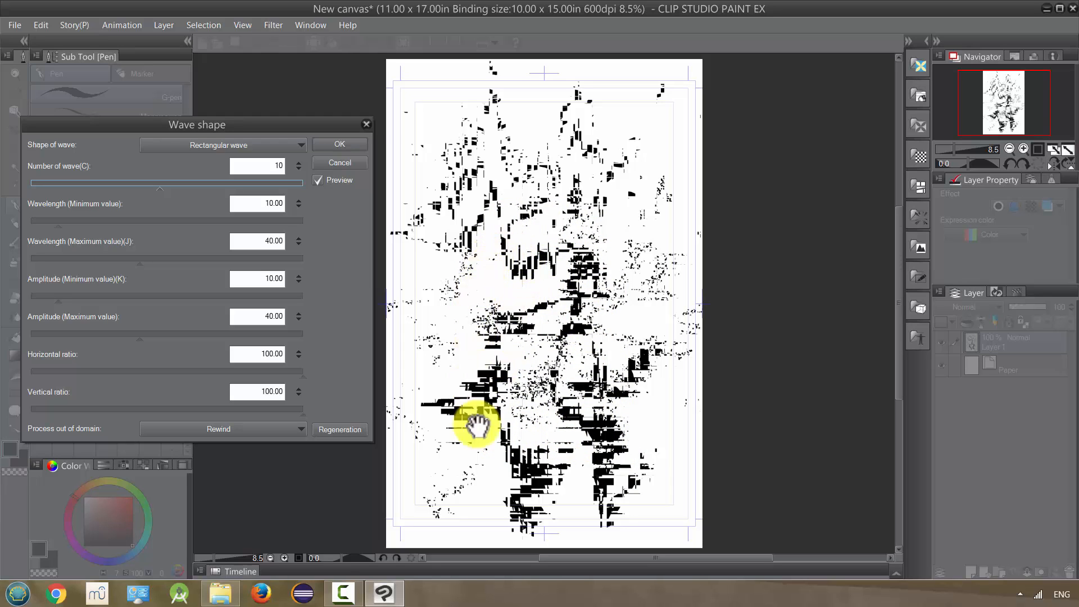
mouse_move(521, 203)
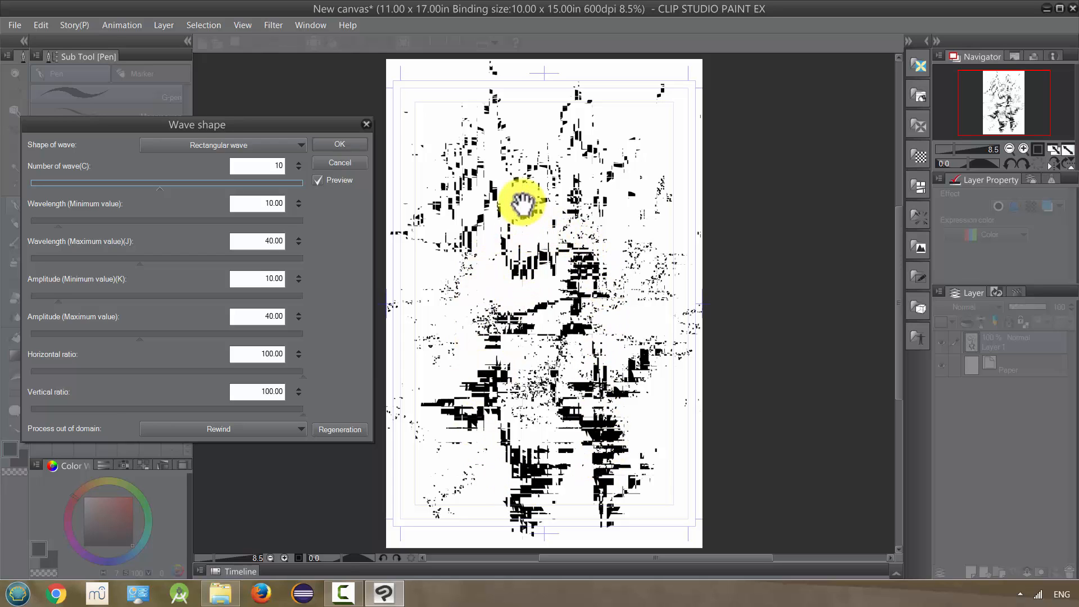
mouse_move(551, 382)
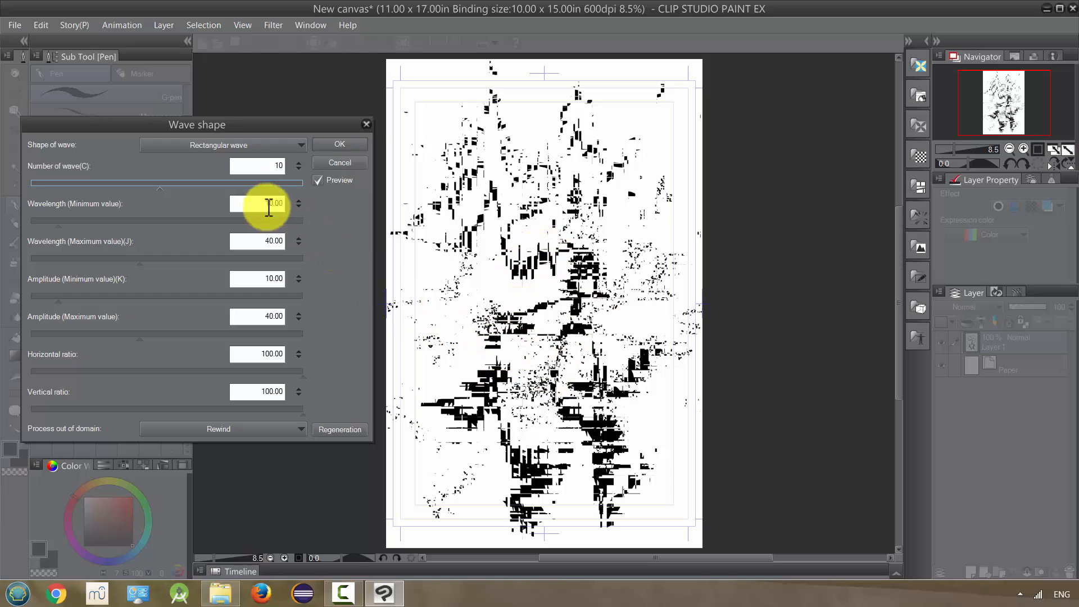
left_click(338, 163)
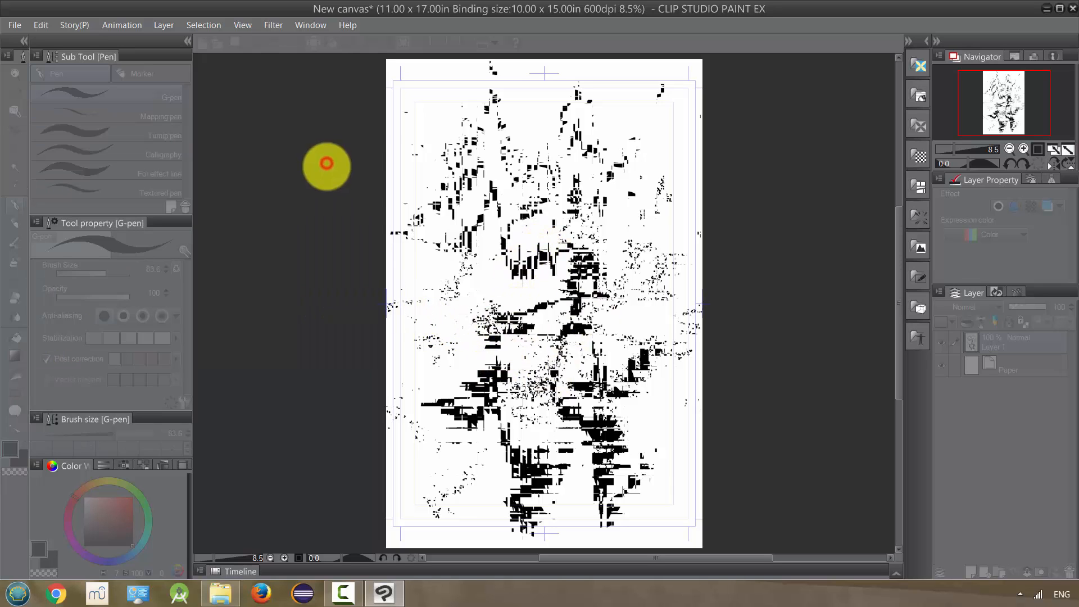
left_click(273, 24)
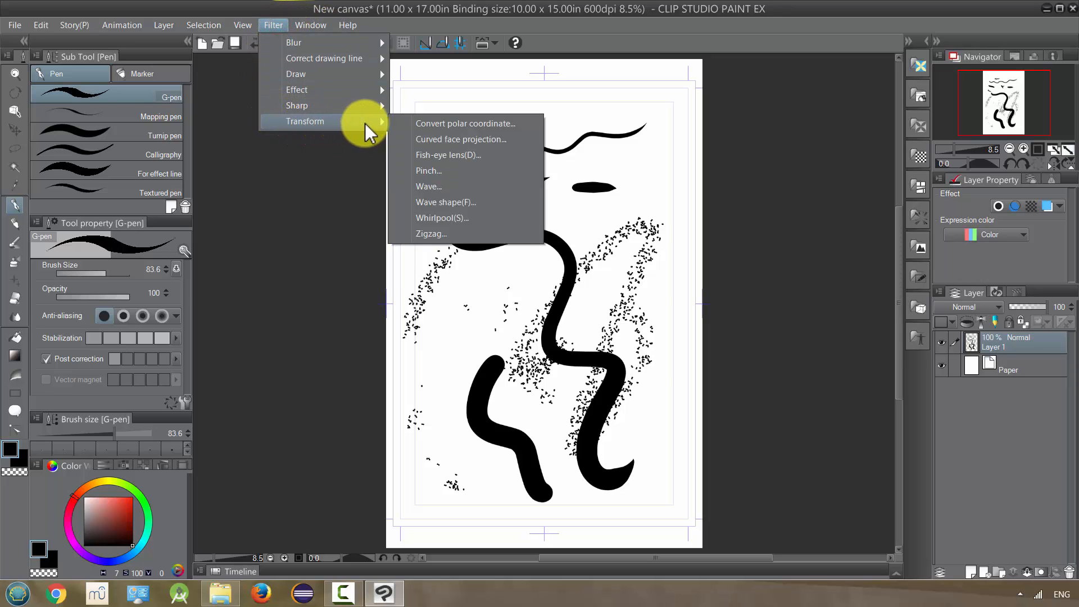
- Preview a Whirlpool swirl with raised Twist and Tension, then cancel it
left_click(442, 218)
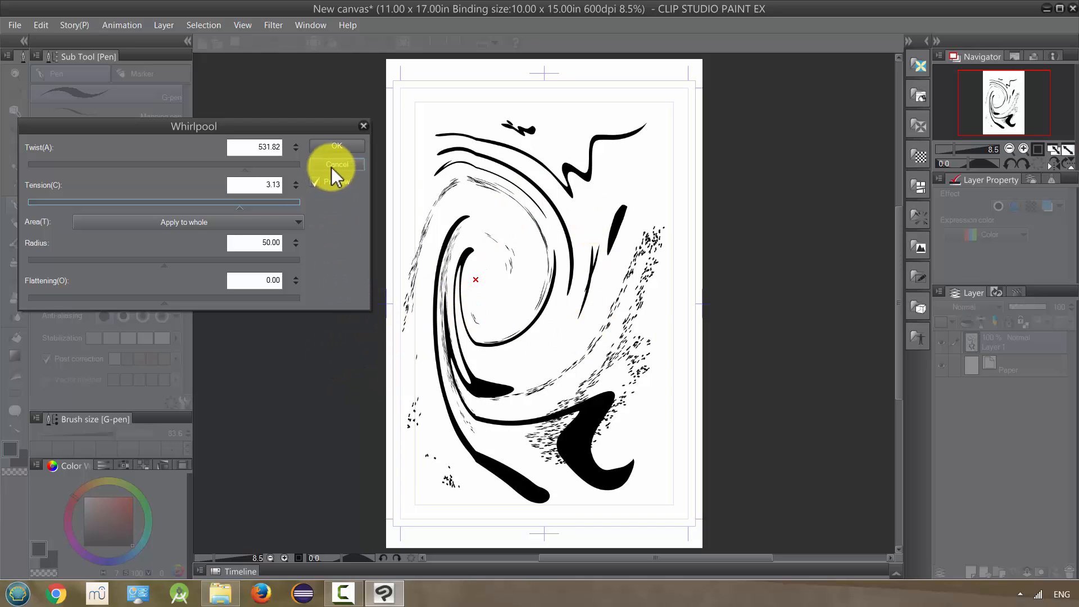
left_click(273, 25)
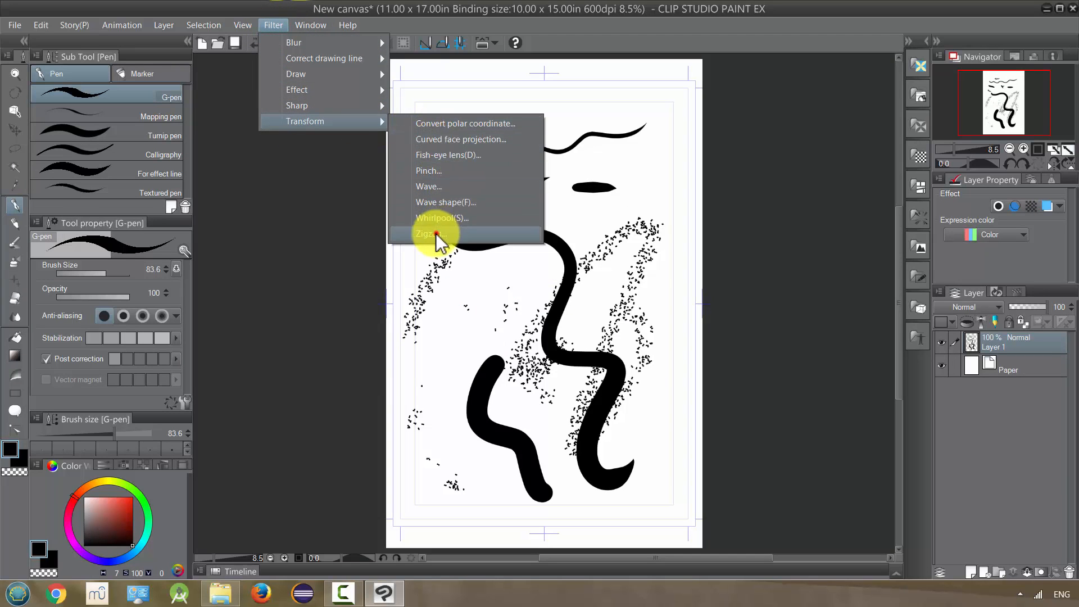
- Apply a Zigzag distortion with Number of wave set to 20.61 to the doodle
left_click(432, 234)
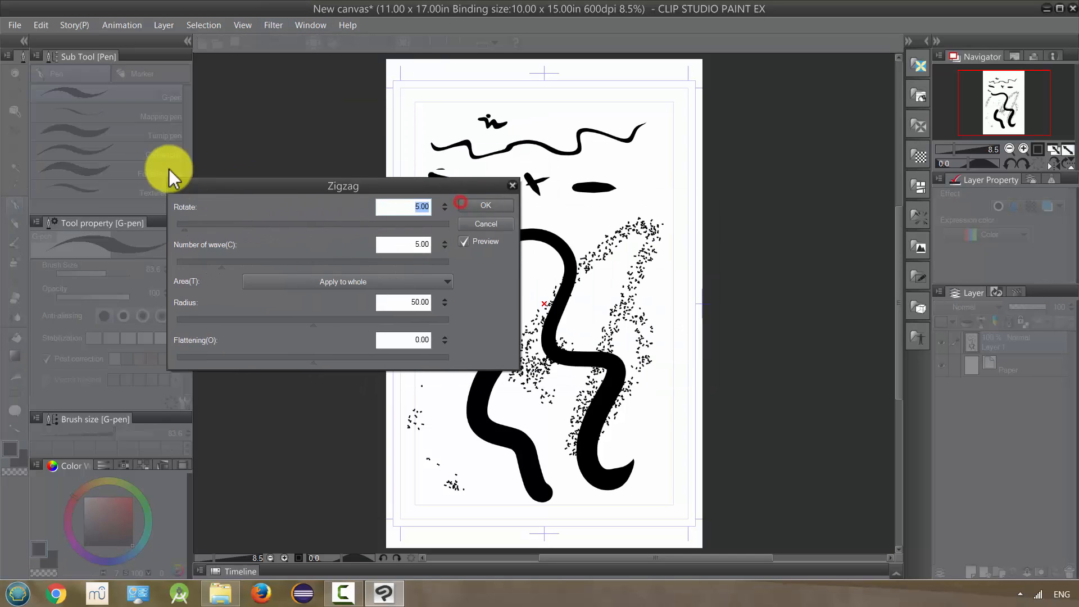
left_click_drag(343, 186, 210, 146)
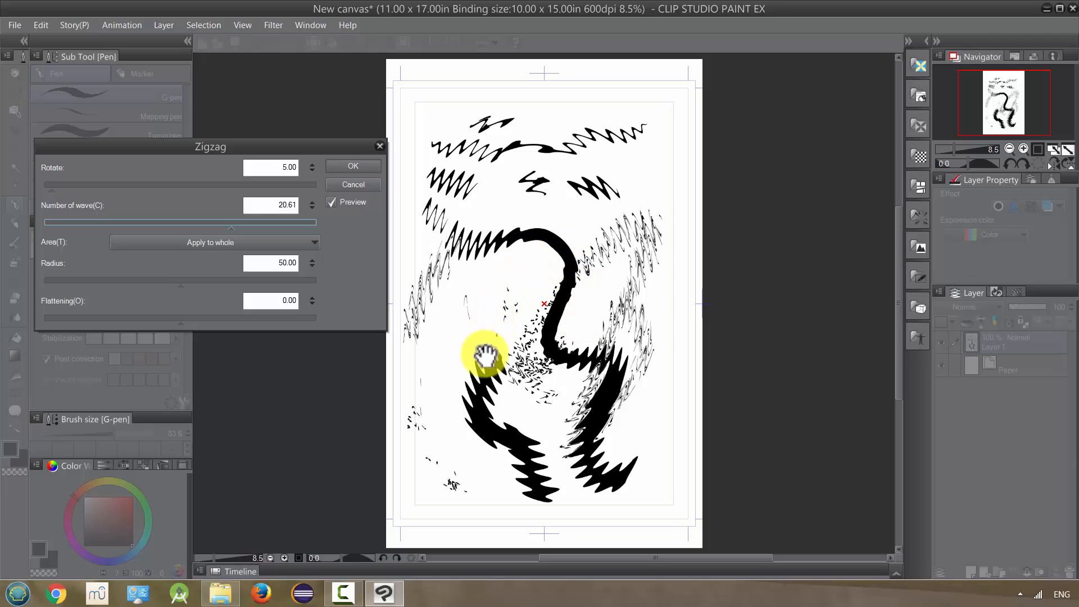
left_click_drag(485, 358, 519, 413)
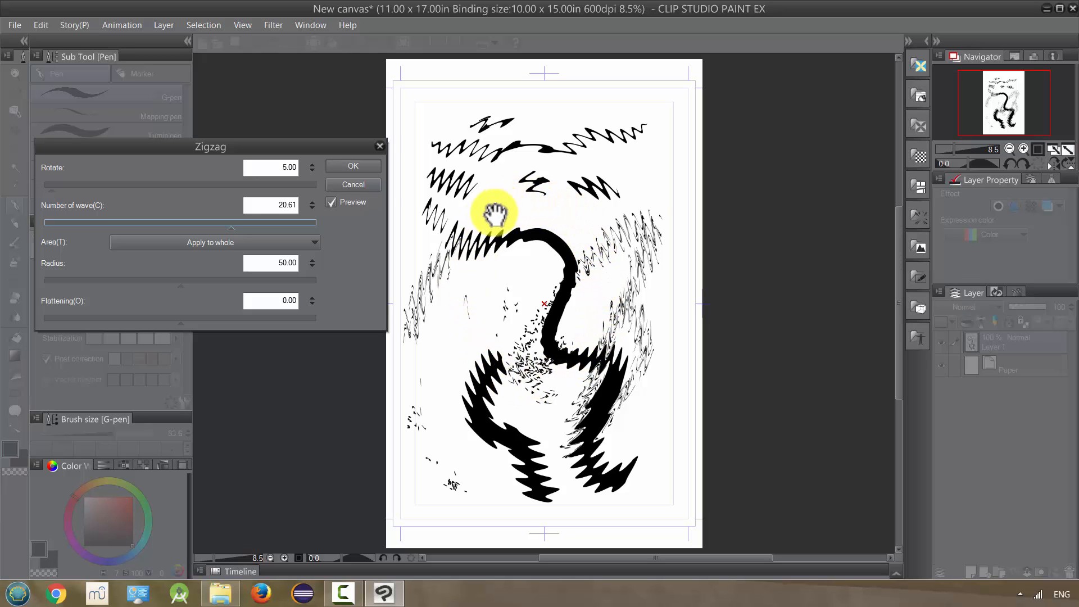
mouse_move(629, 241)
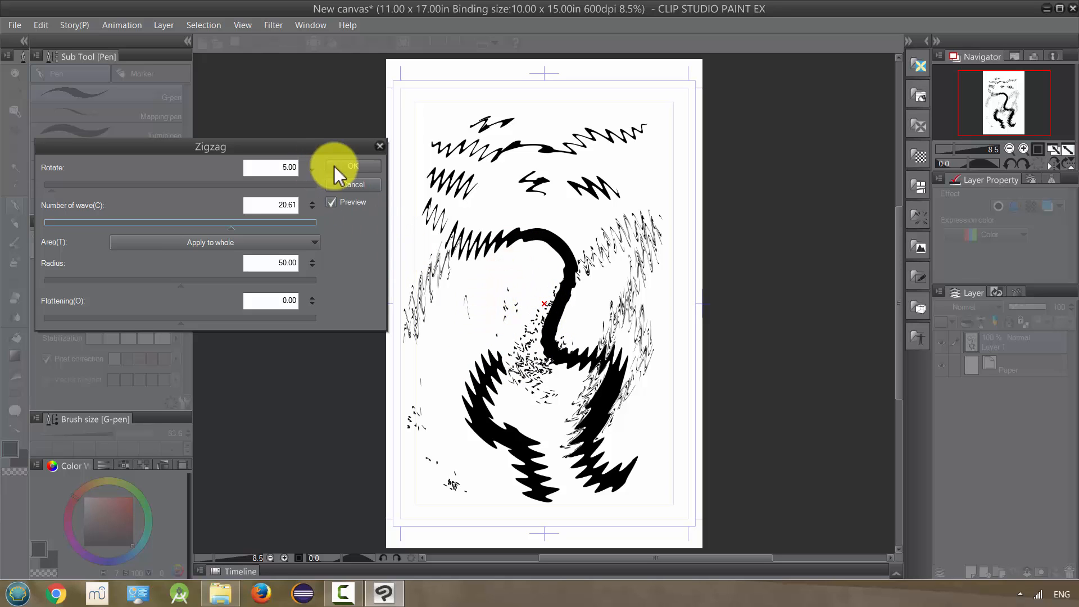
left_click(352, 167)
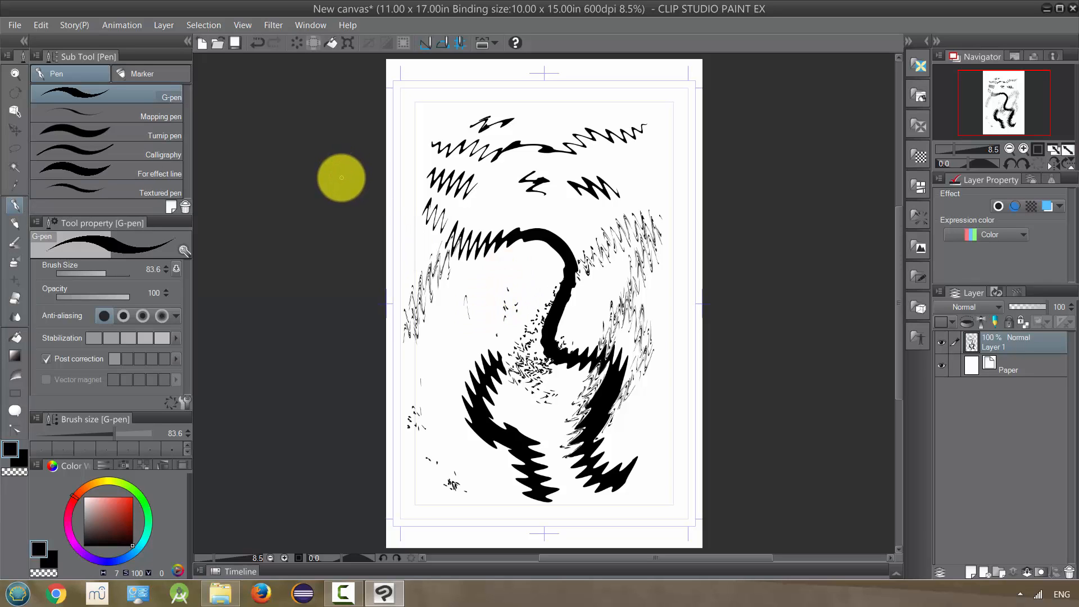
left_click(273, 25)
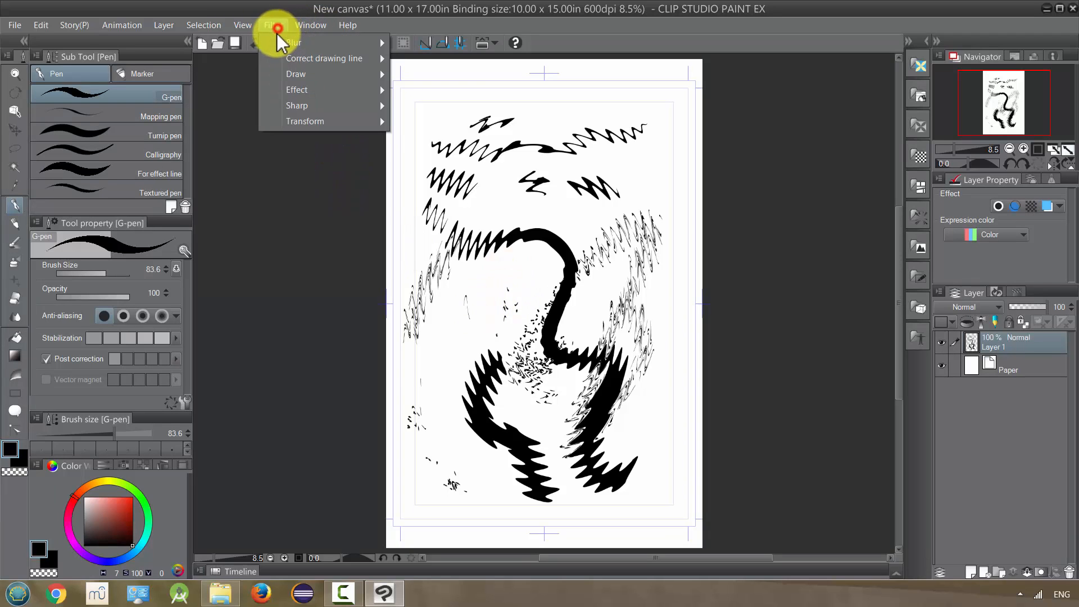